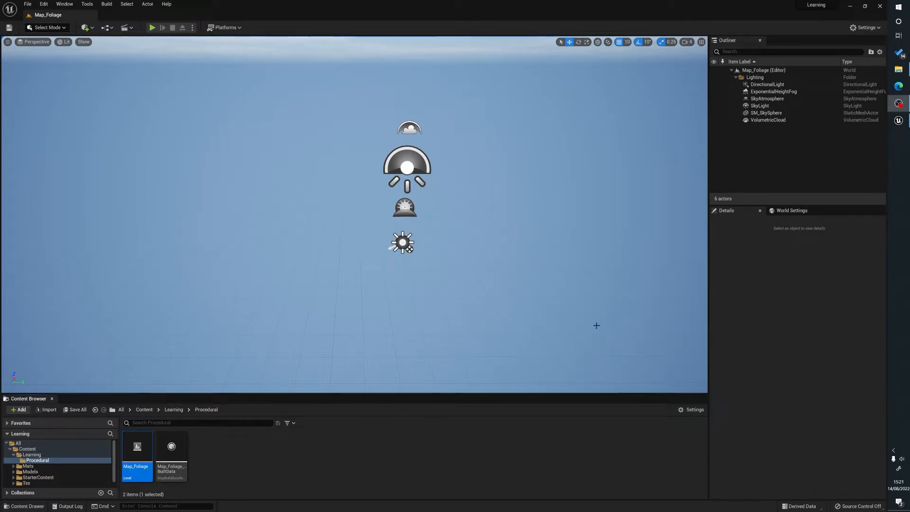
pyautogui.moveTo(406, 261)
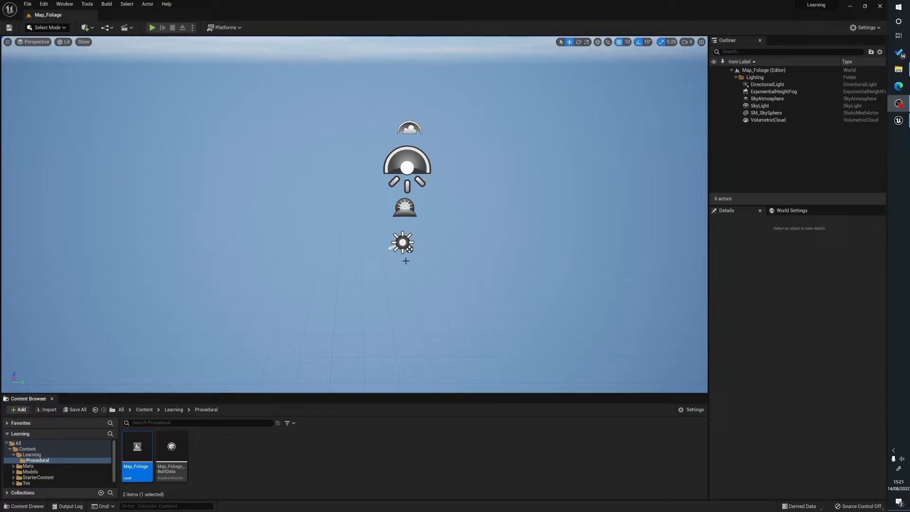
pyautogui.moveTo(638, 273)
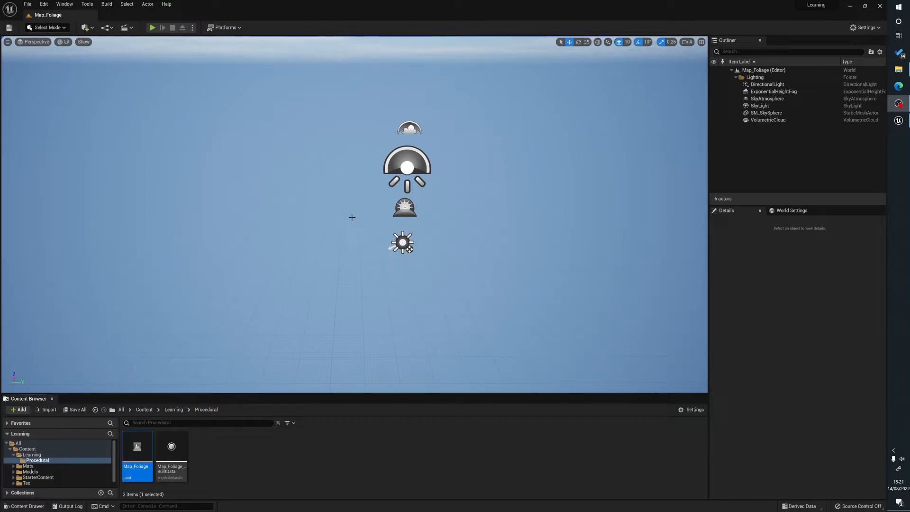
pyautogui.moveTo(277, 284)
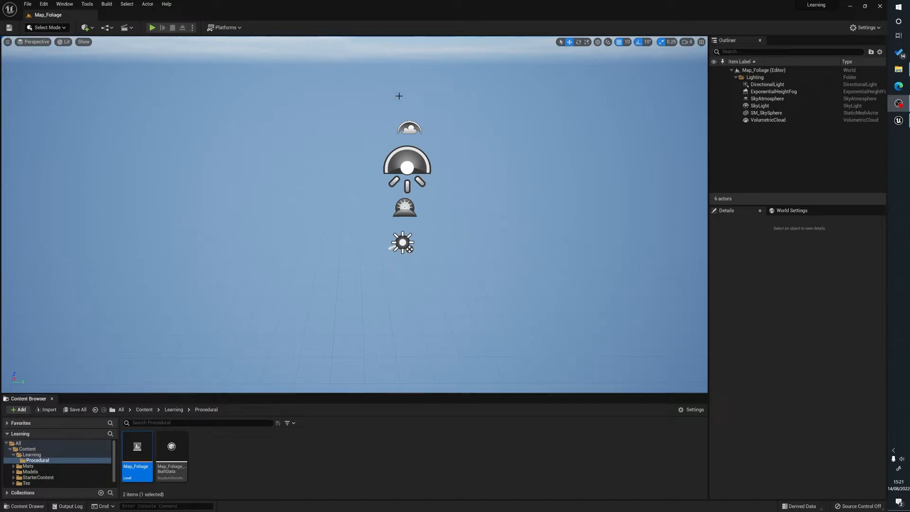
pyautogui.moveTo(401, 99)
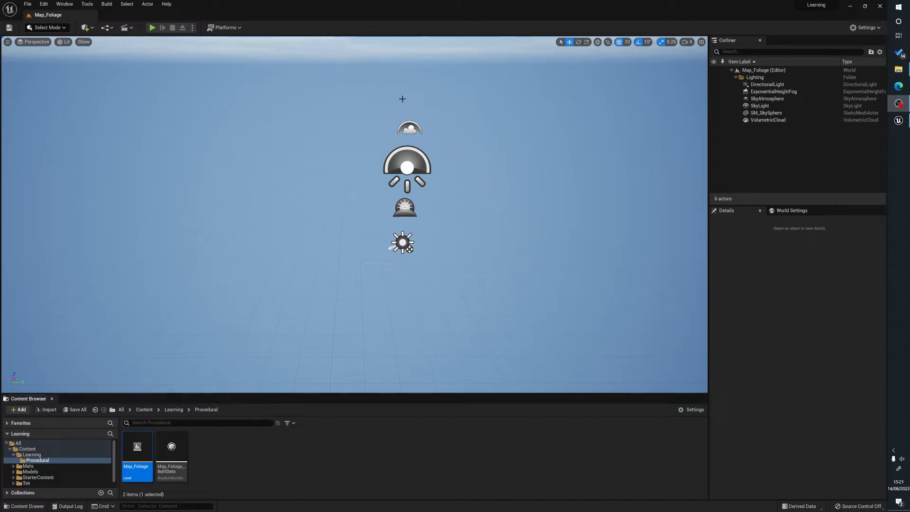
pyautogui.moveTo(518, 137)
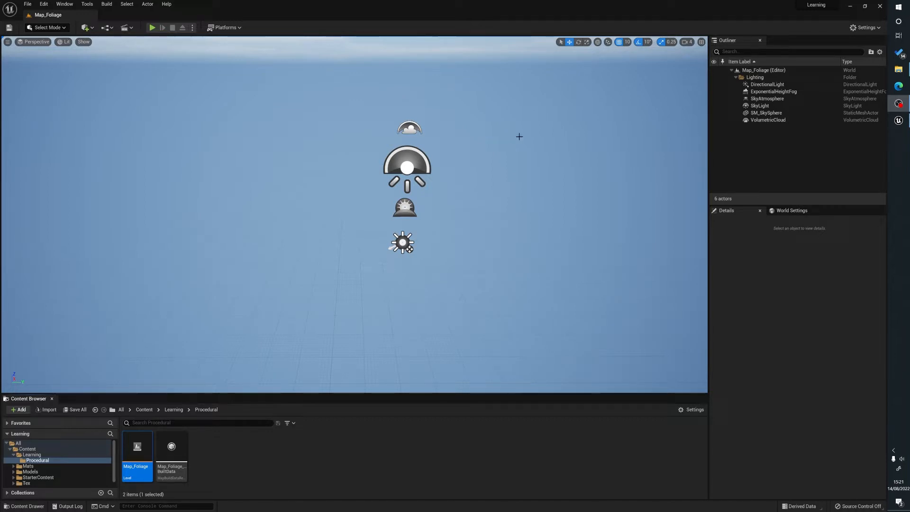
pyautogui.moveTo(492, 114)
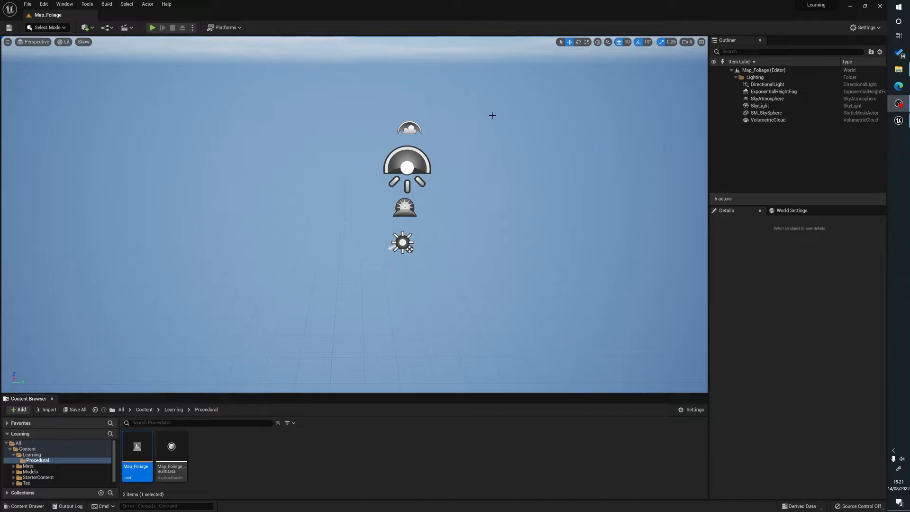
pyautogui.moveTo(450, 112)
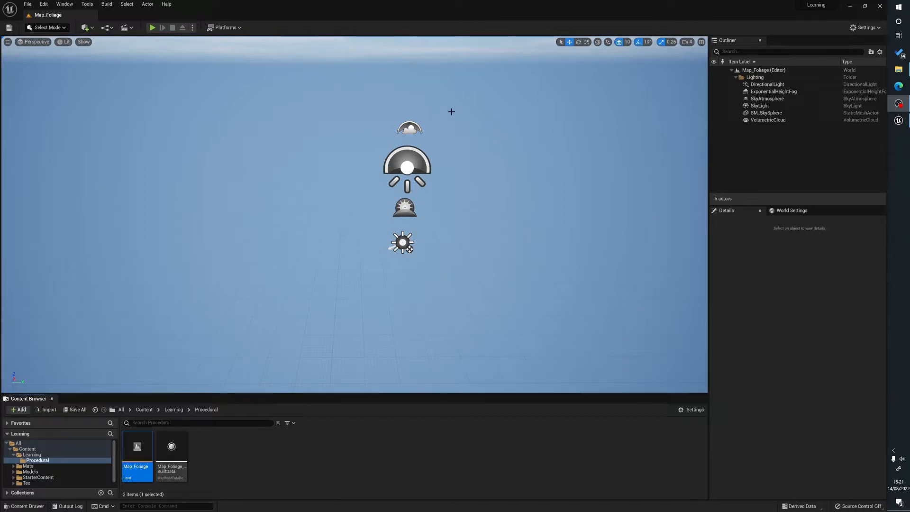
pyautogui.moveTo(232, 172)
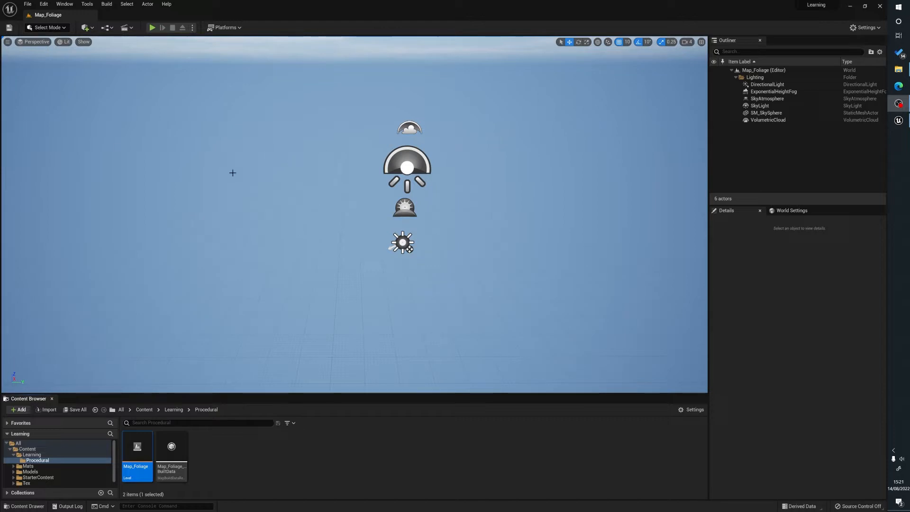
pyautogui.moveTo(498, 101)
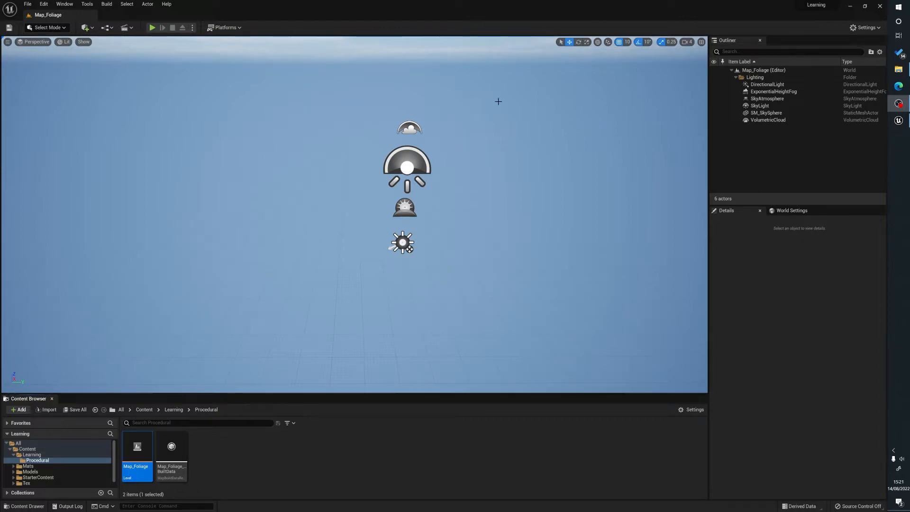
# - Search Editor Preferences for 'proce', enable Experimental Procedural Foliage, and close the window
pyautogui.click(43, 4)
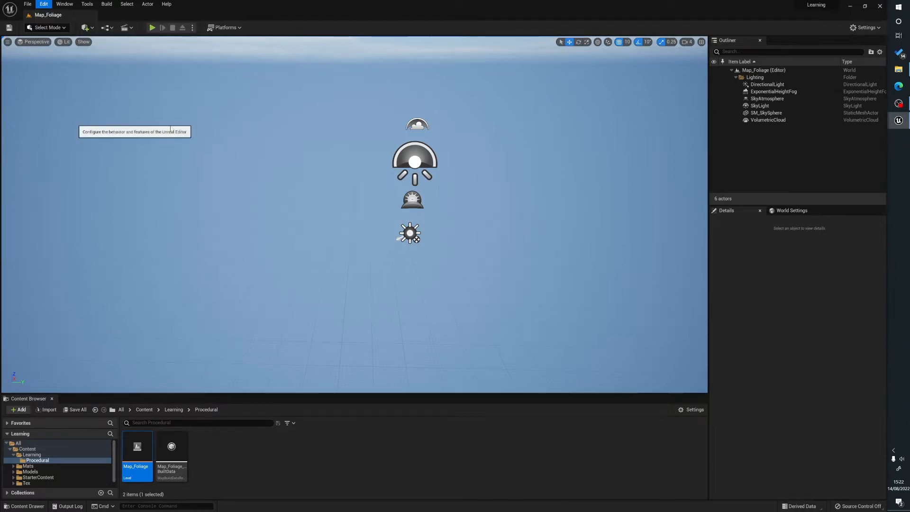
pyautogui.click(43, 4)
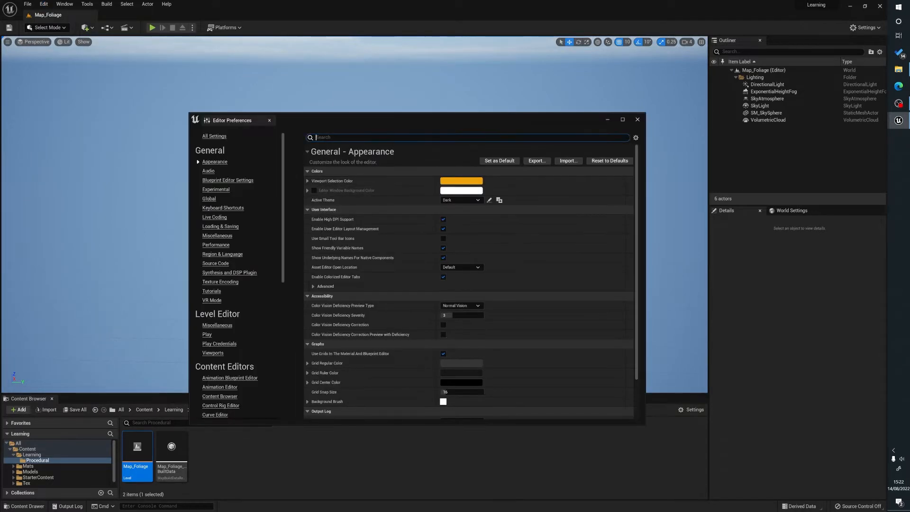
pyautogui.write('pr')
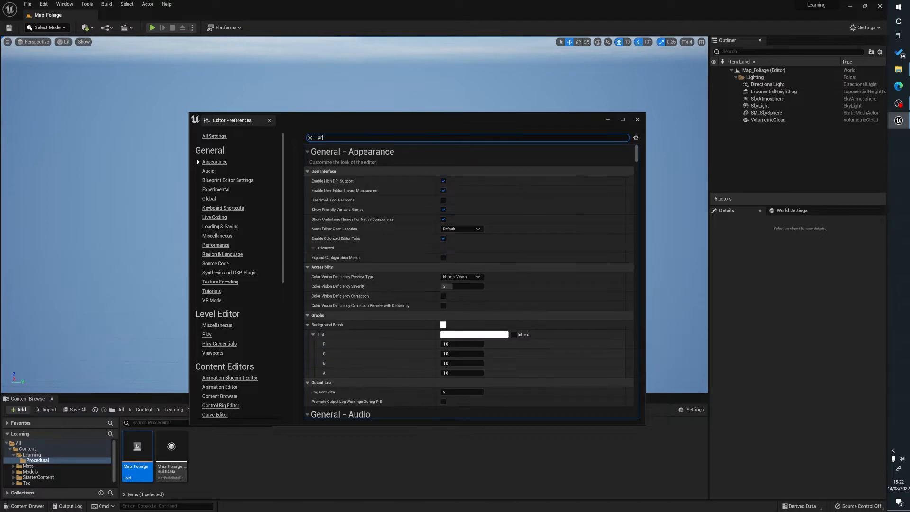
pyautogui.write('roce')
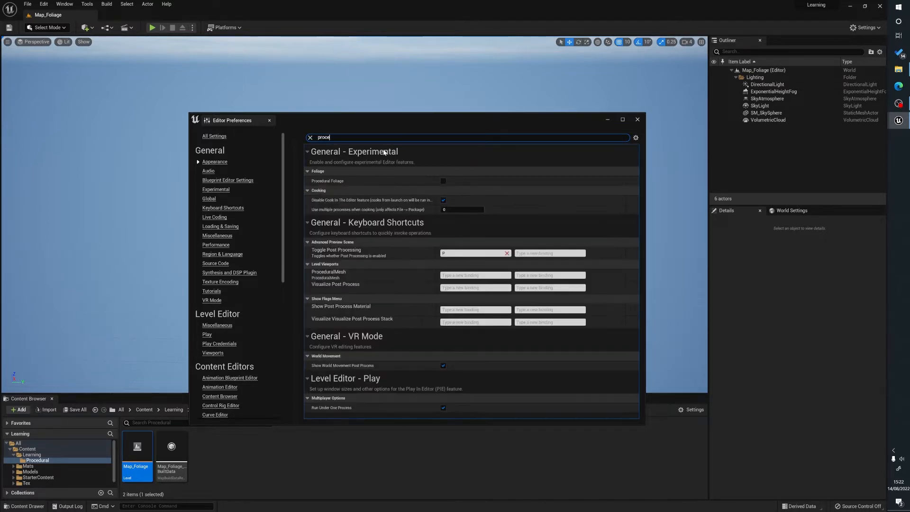
pyautogui.click(443, 181)
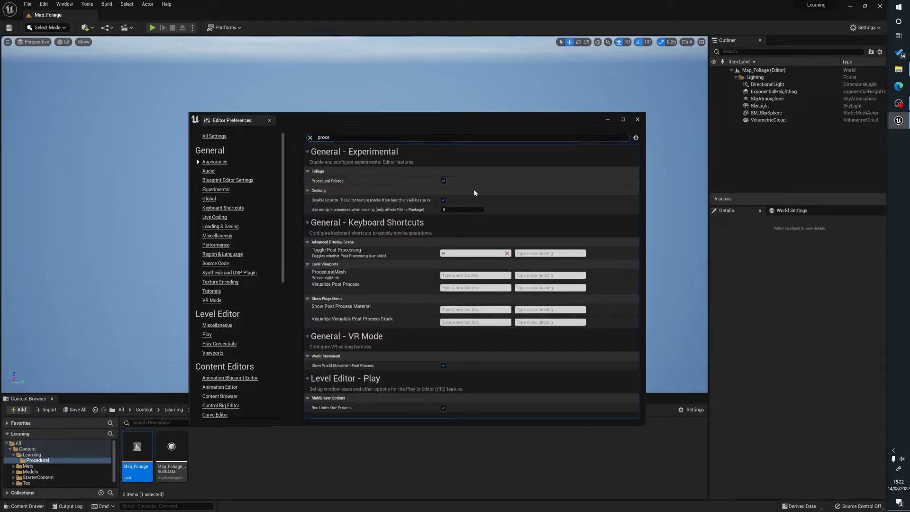
pyautogui.click(636, 119)
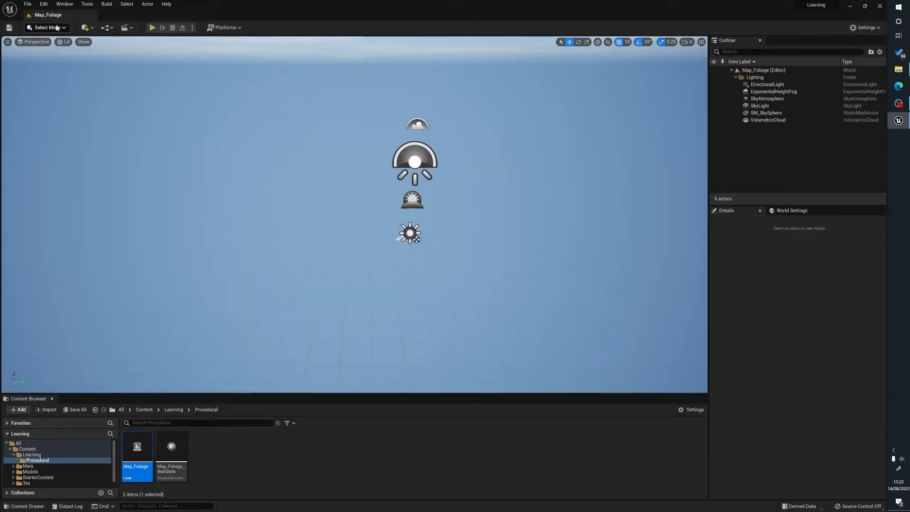
# - Create a world-filling landscape with 15×15-quad sections, then return to Select mode
pyautogui.click(46, 28)
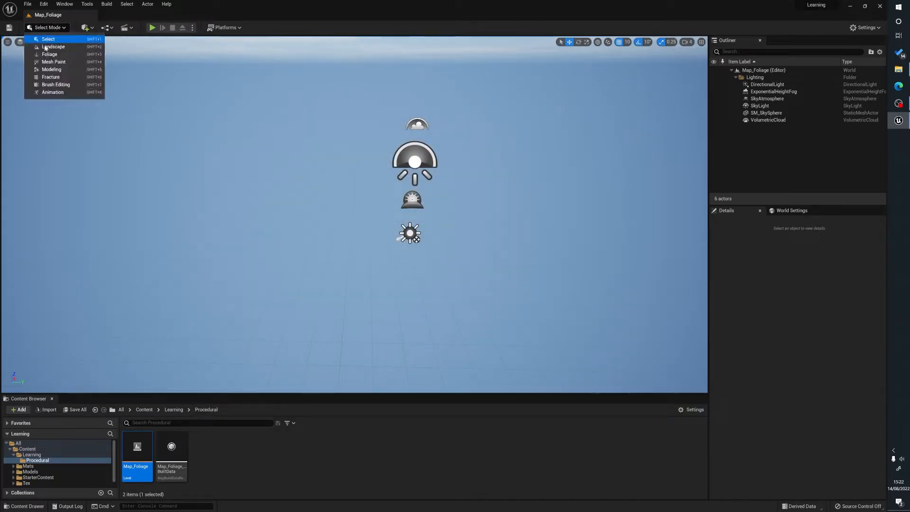
pyautogui.click(53, 46)
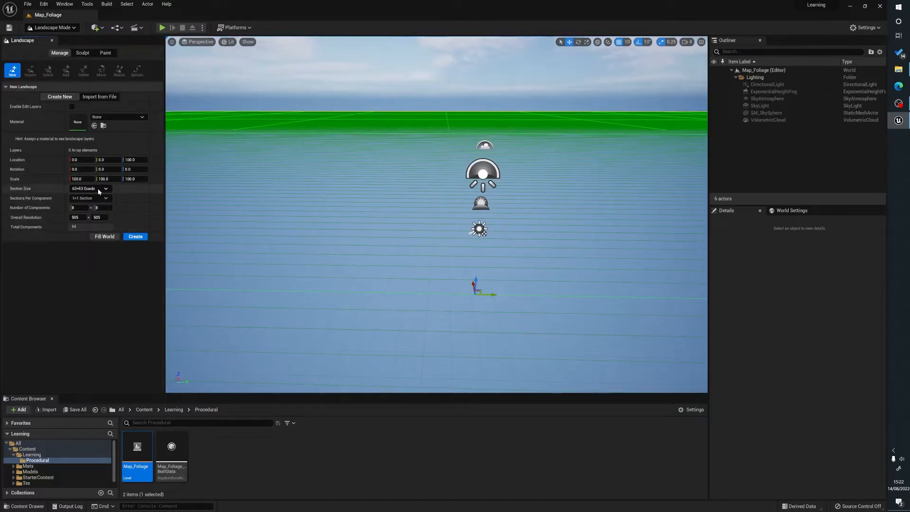
pyautogui.click(89, 189)
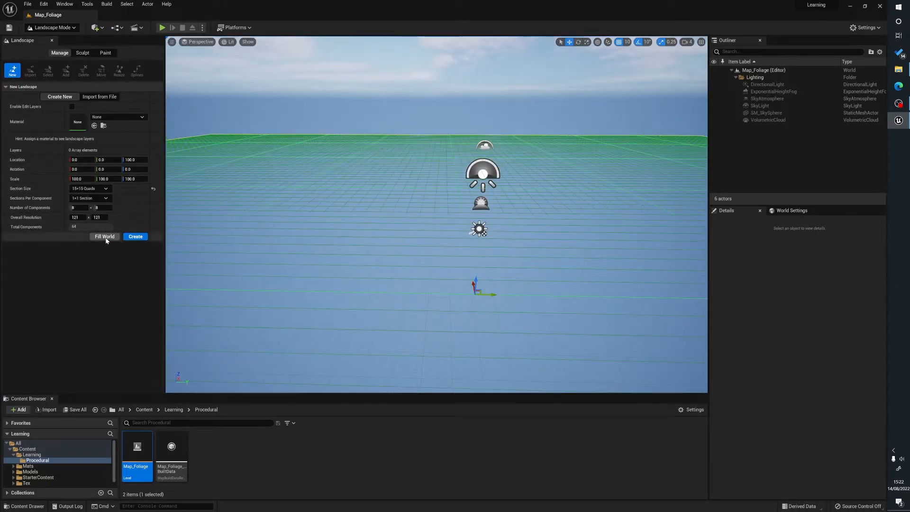
pyautogui.click(89, 188)
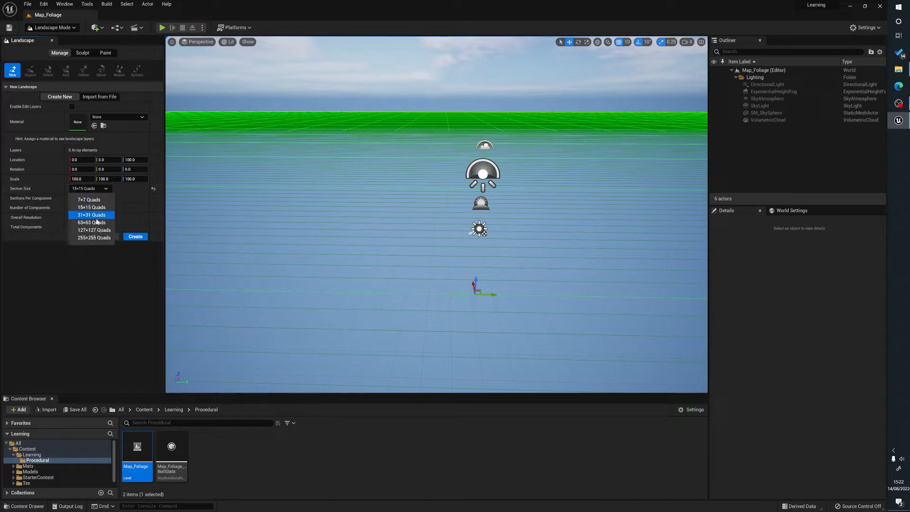
pyautogui.click(91, 214)
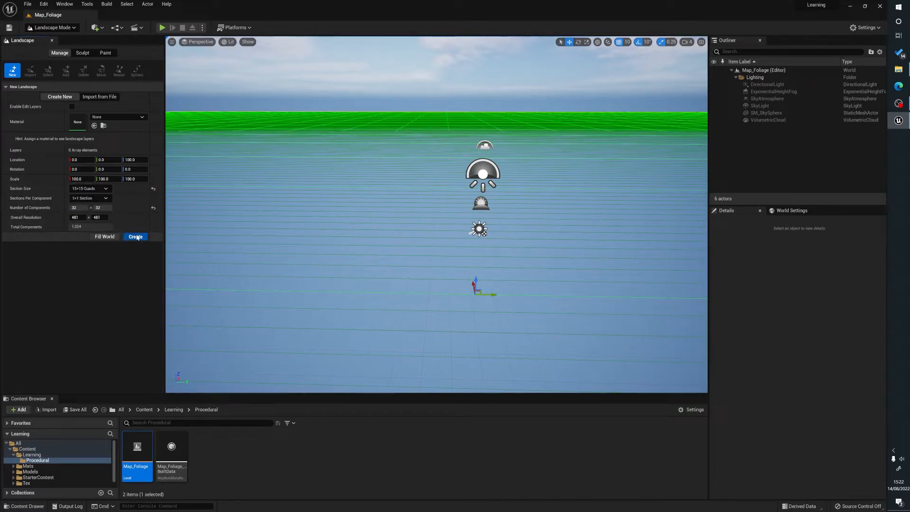
pyautogui.click(134, 236)
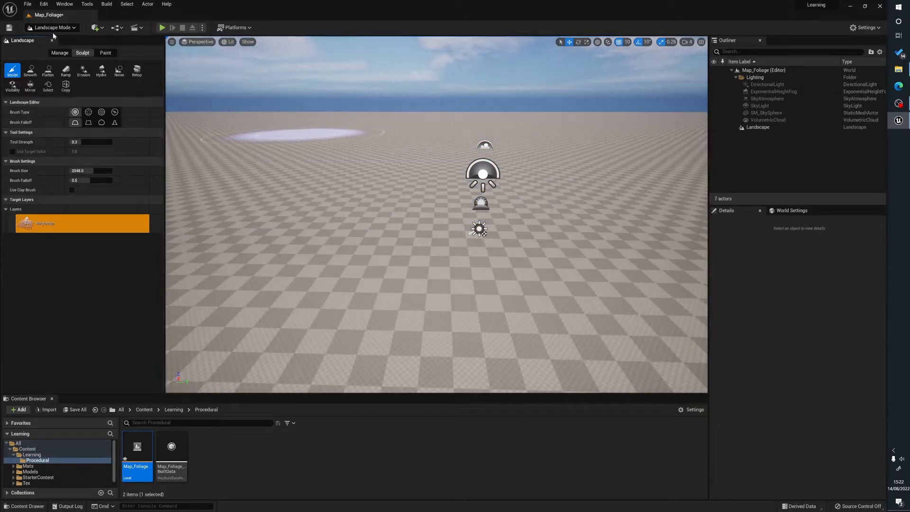
pyautogui.click(52, 28)
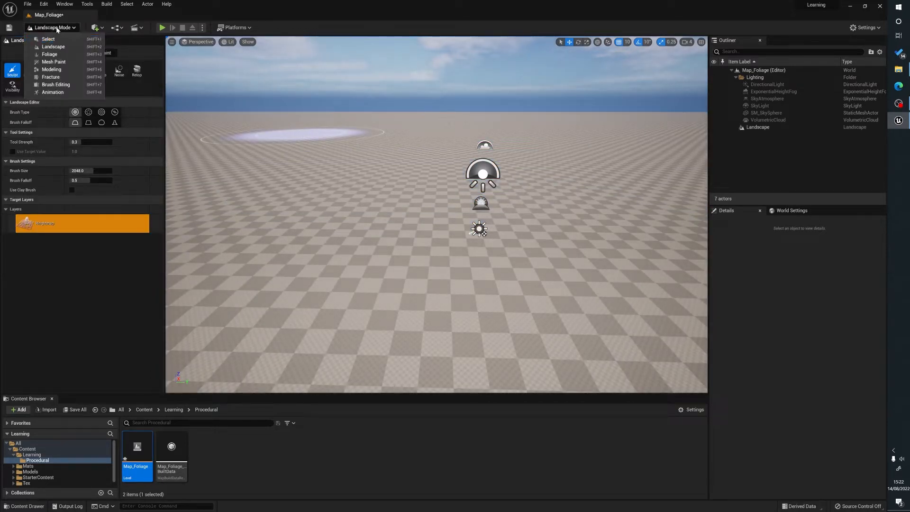
pyautogui.click(49, 39)
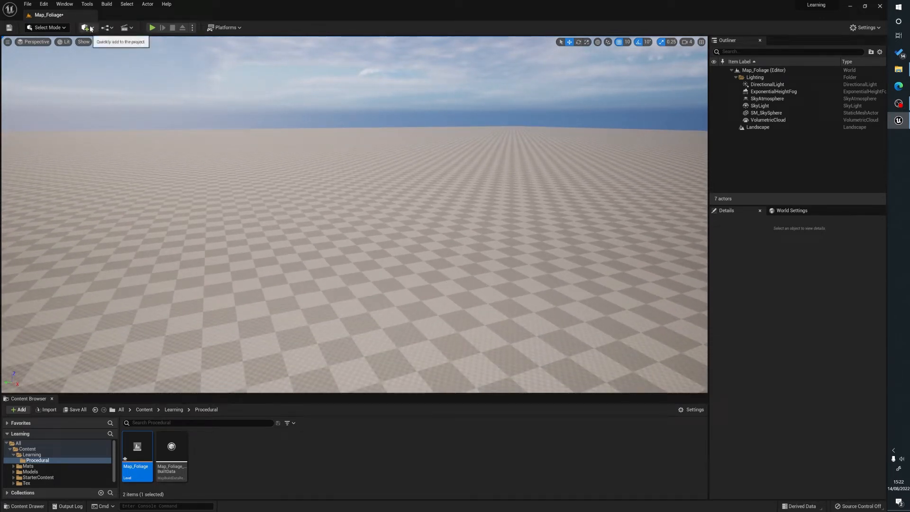
# - Add a Procedural Foliage Volume, reset its location to 0,0,0 and raise it to about 190
pyautogui.click(85, 28)
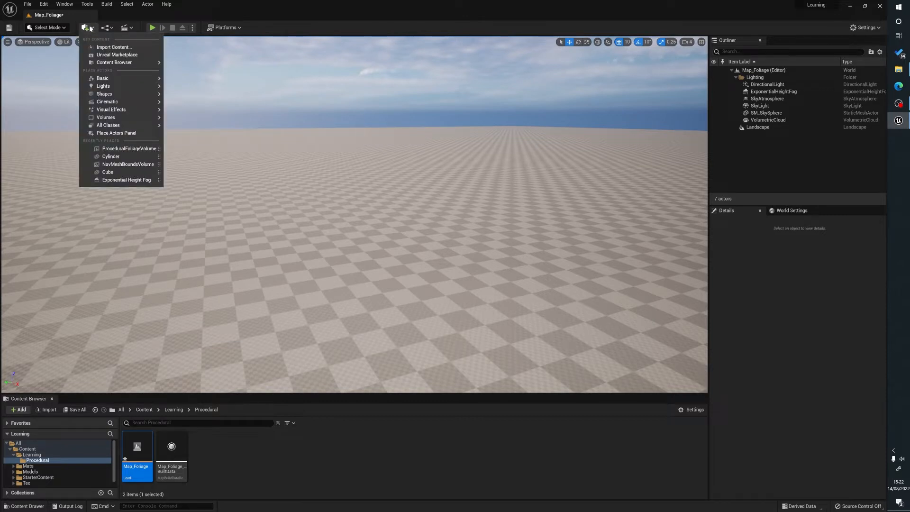
pyautogui.write('proc')
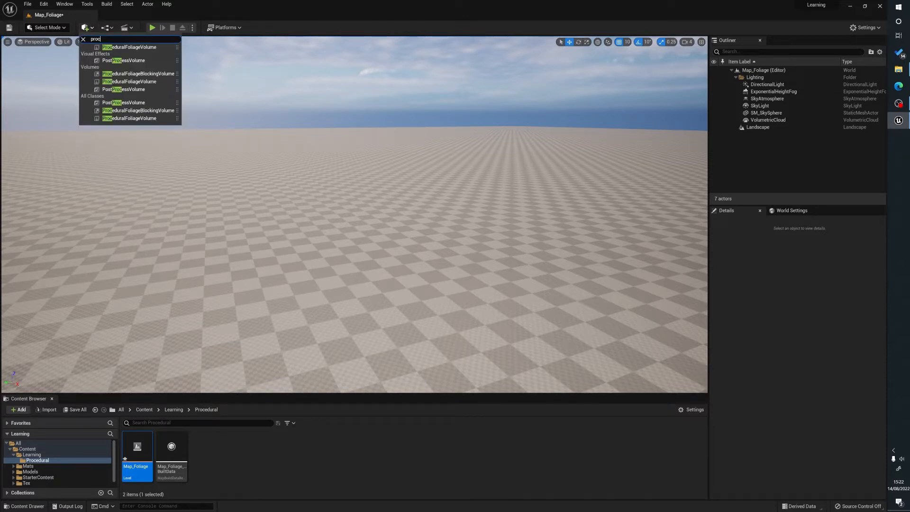
pyautogui.moveTo(126, 81)
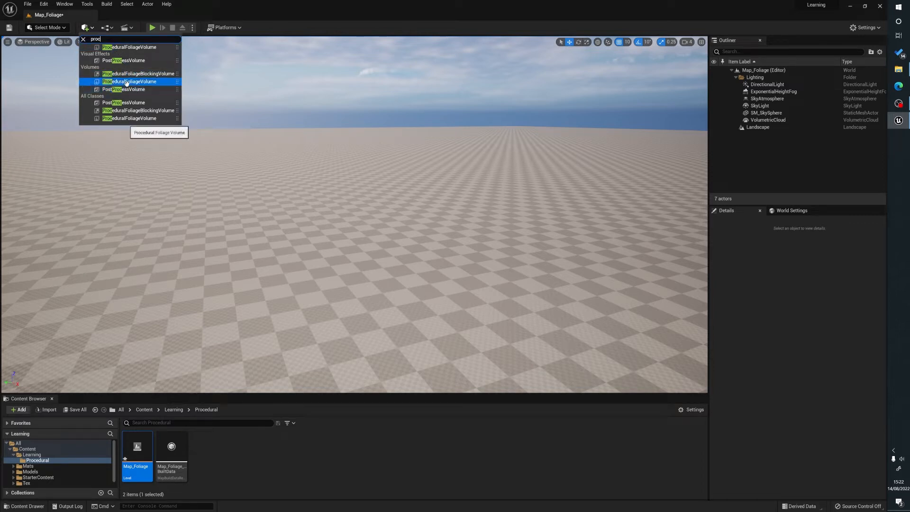
pyautogui.click(129, 81)
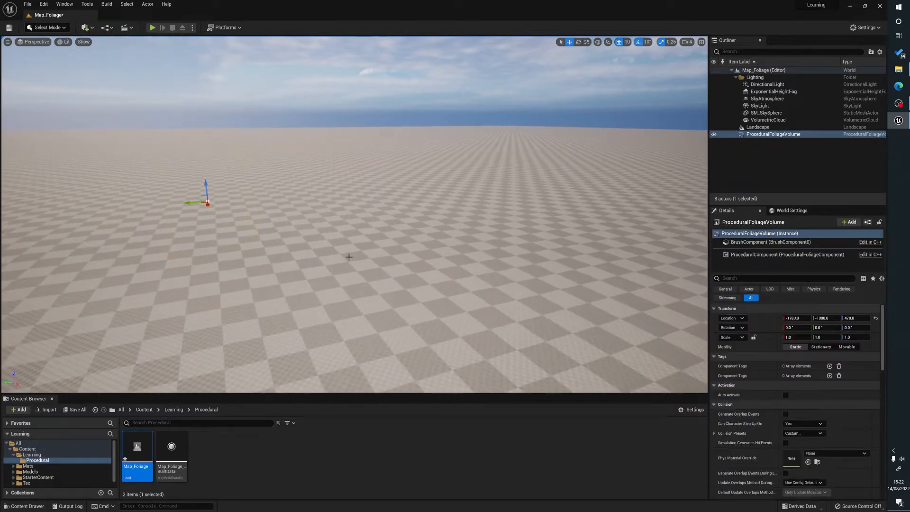
pyautogui.click(795, 318)
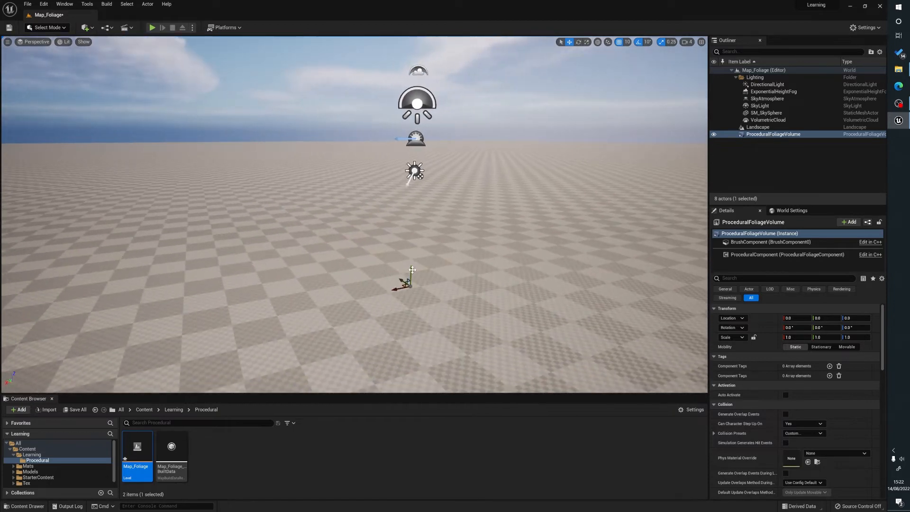
pyautogui.moveTo(412, 270); pyautogui.dragTo(372, 145)
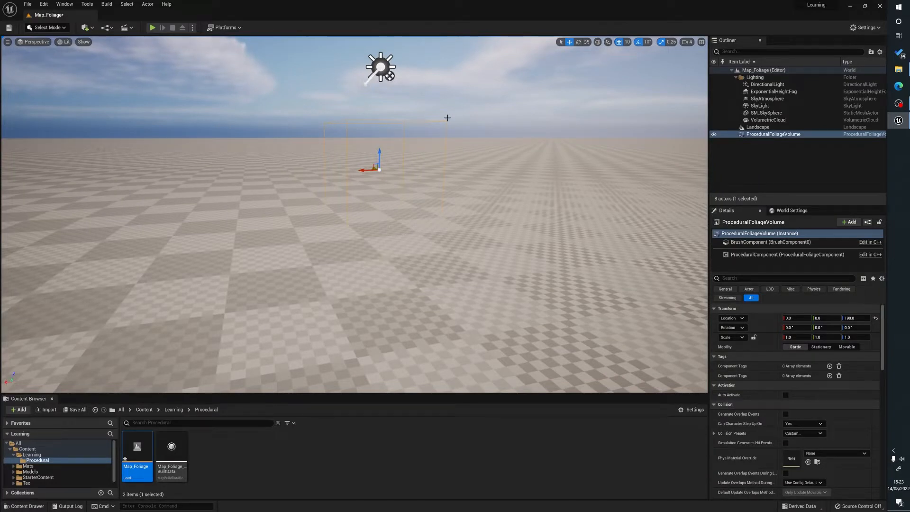
pyautogui.moveTo(353, 244)
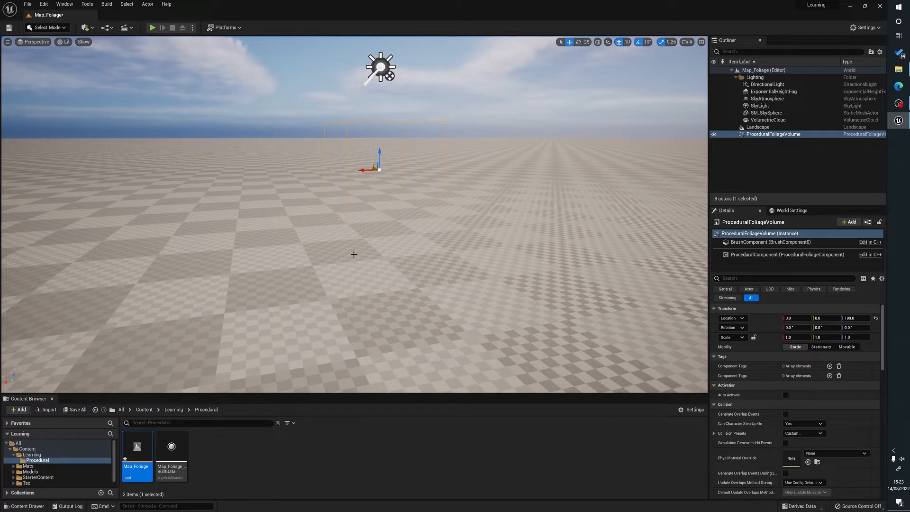
pyautogui.moveTo(383, 230)
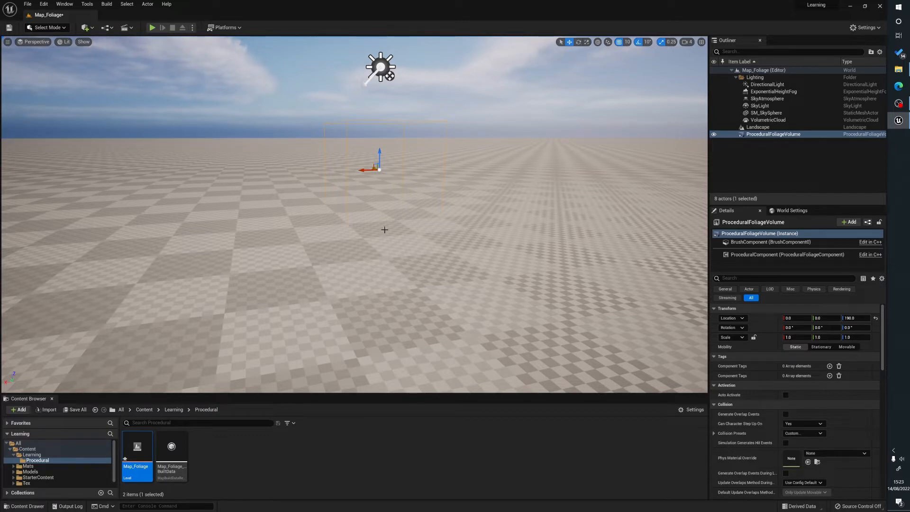
pyautogui.moveTo(47, 57)
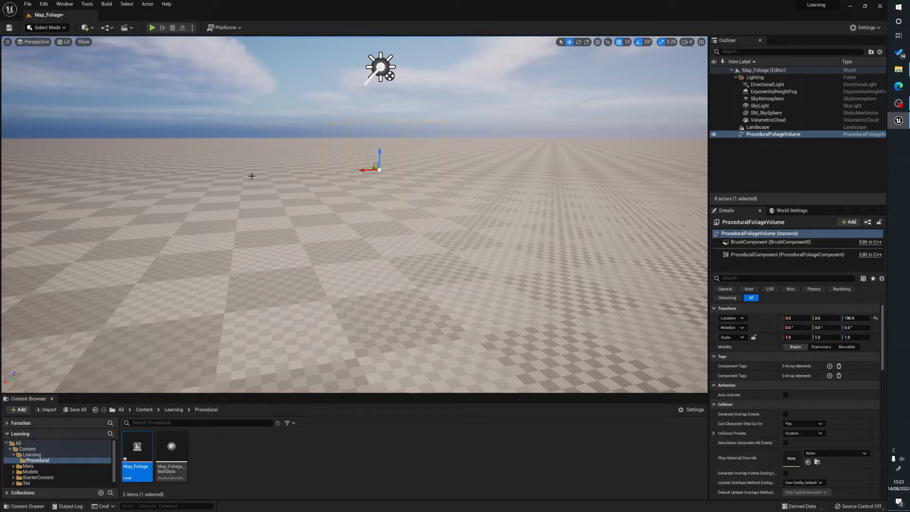
pyautogui.moveTo(437, 257)
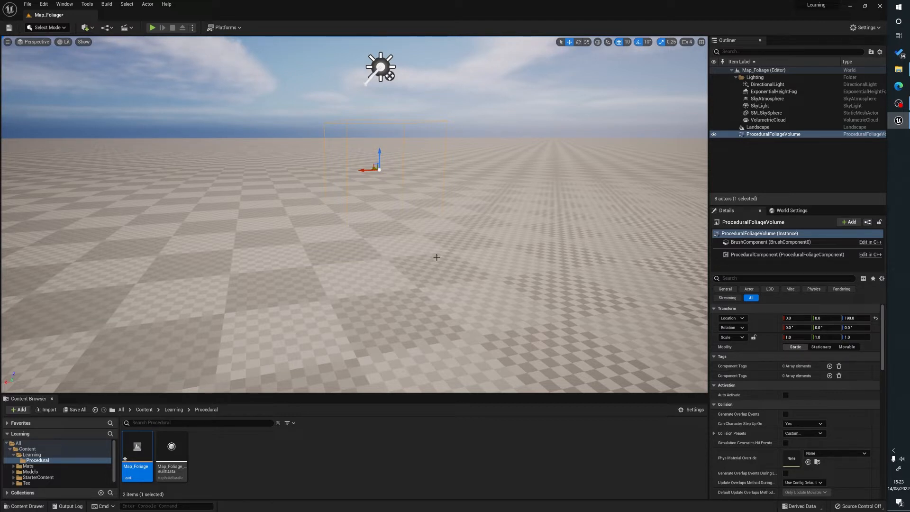
# - Set the foliage volume's Brush Settings X, Y and Z to 10000.0
pyautogui.moveTo(379, 154); pyautogui.dragTo(379, 139)
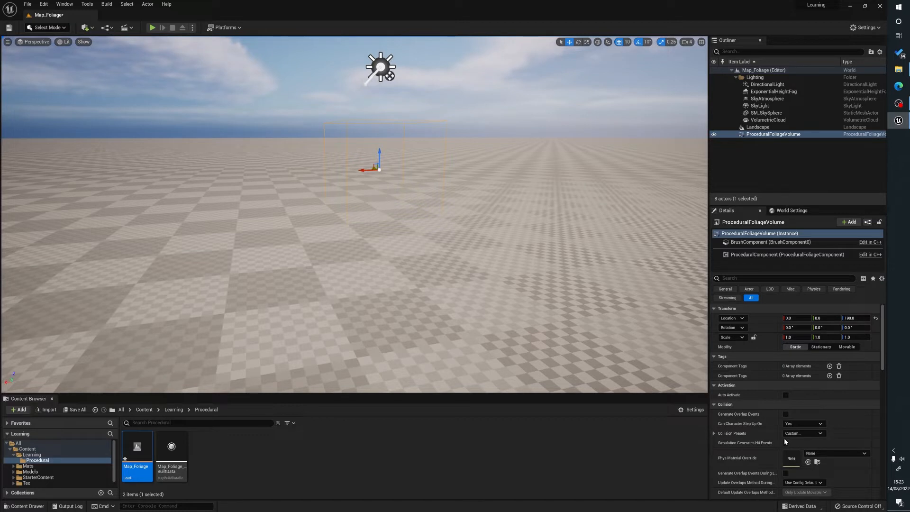
pyautogui.scroll(-3)
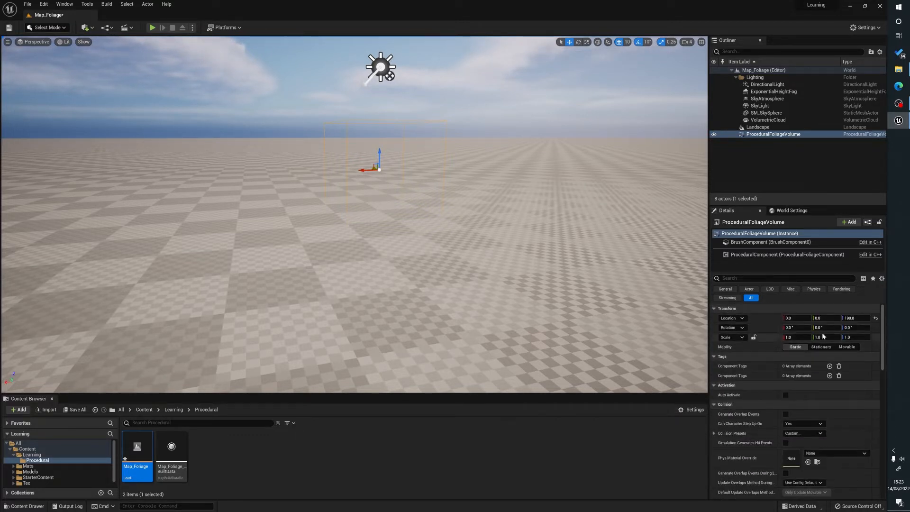
pyautogui.scroll(-3)
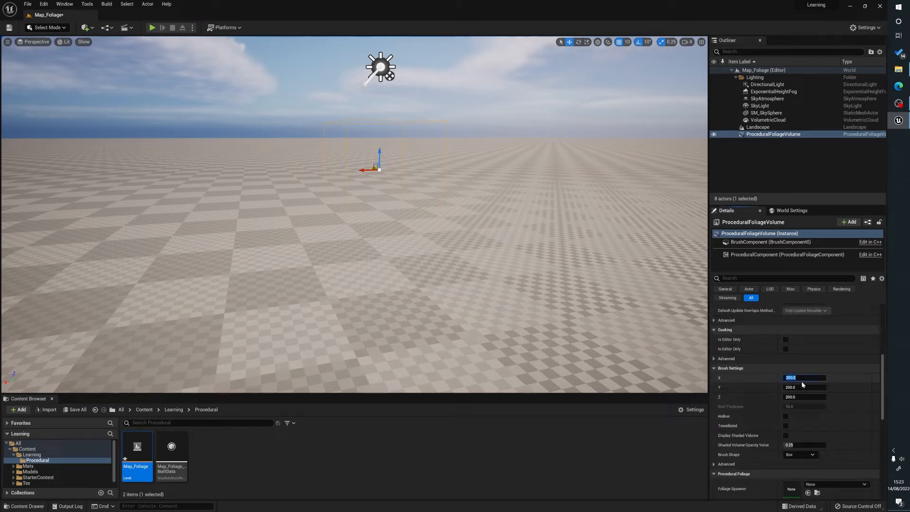
pyautogui.write('10000.0')
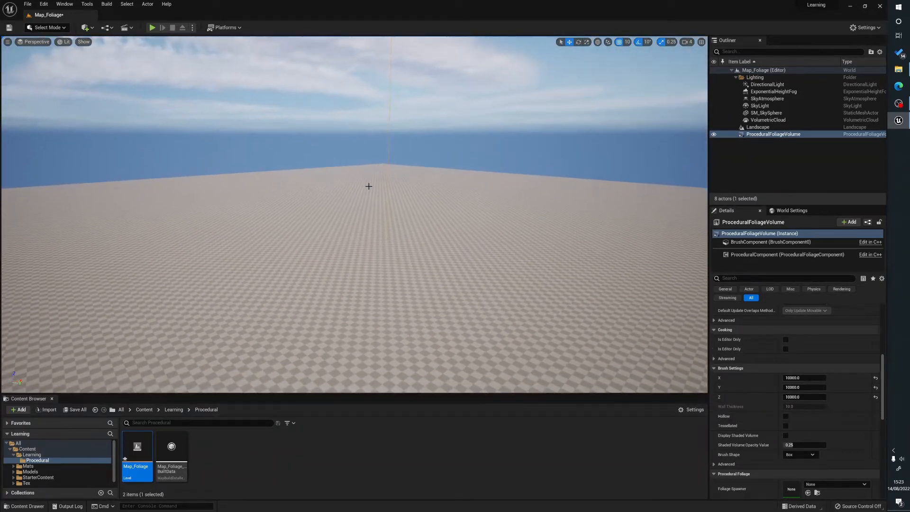
pyautogui.moveTo(368, 186); pyautogui.dragTo(341, 210)
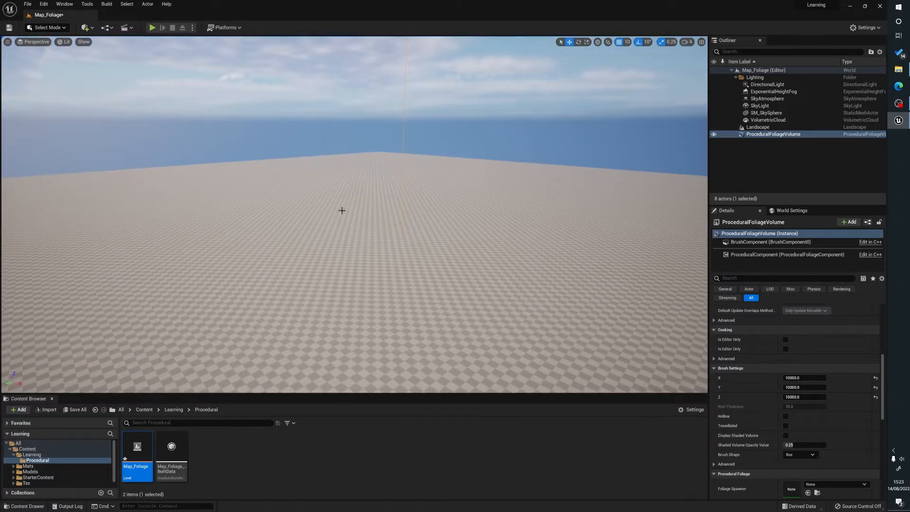
pyautogui.moveTo(267, 455)
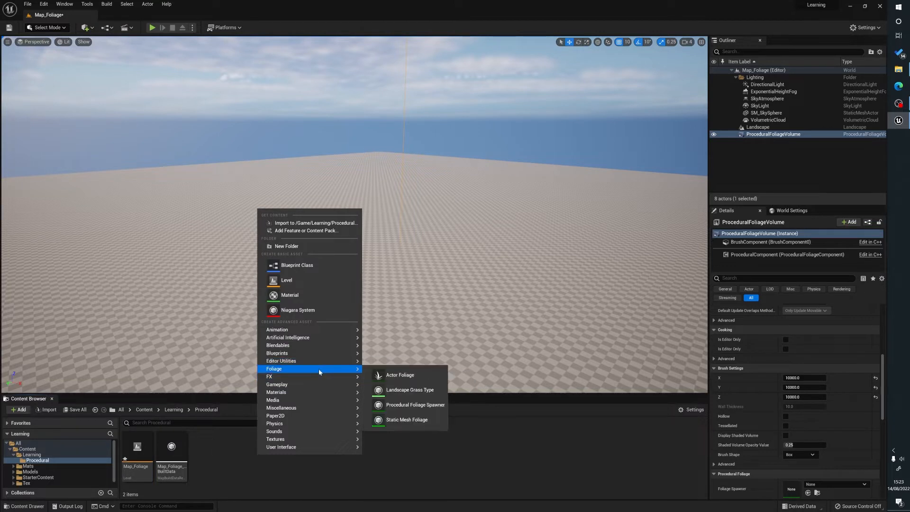
pyautogui.moveTo(415, 404)
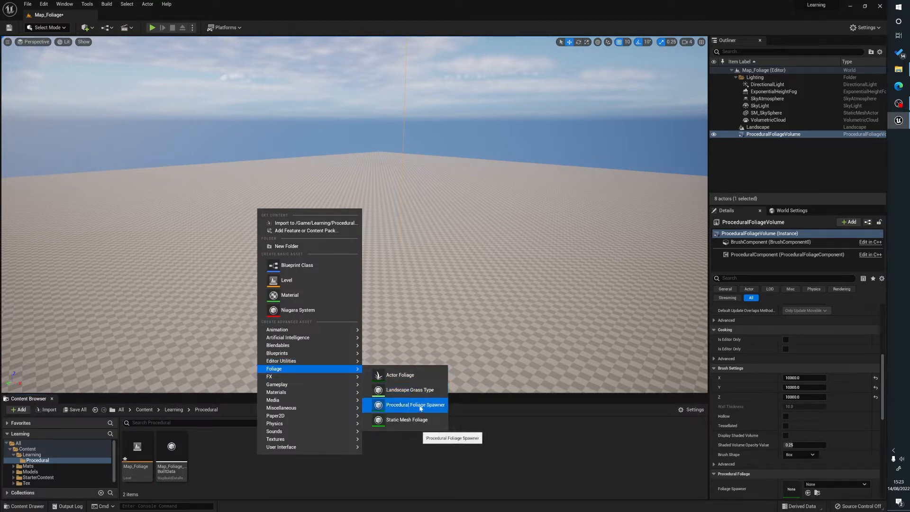
# - Create a Procedural Foliage Spawner named PFS_Spawner and open it for editing
pyautogui.click(416, 405)
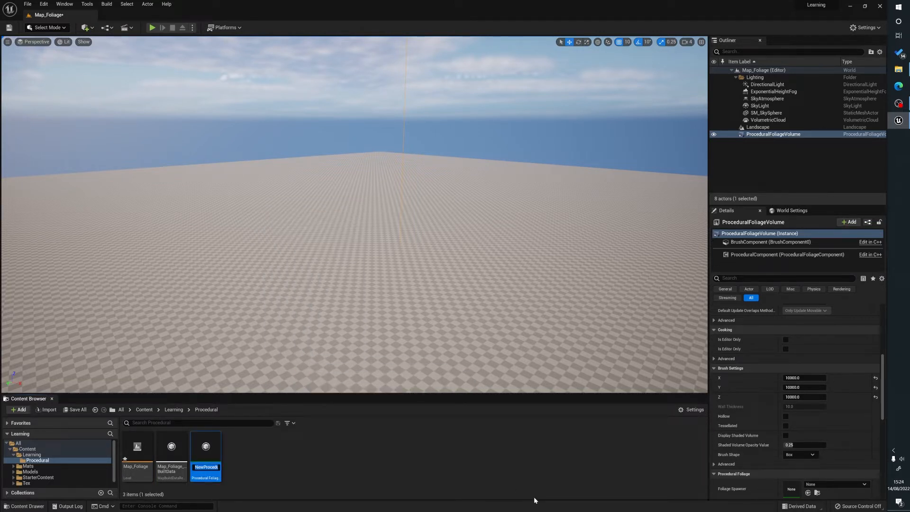
pyautogui.write('CFS')
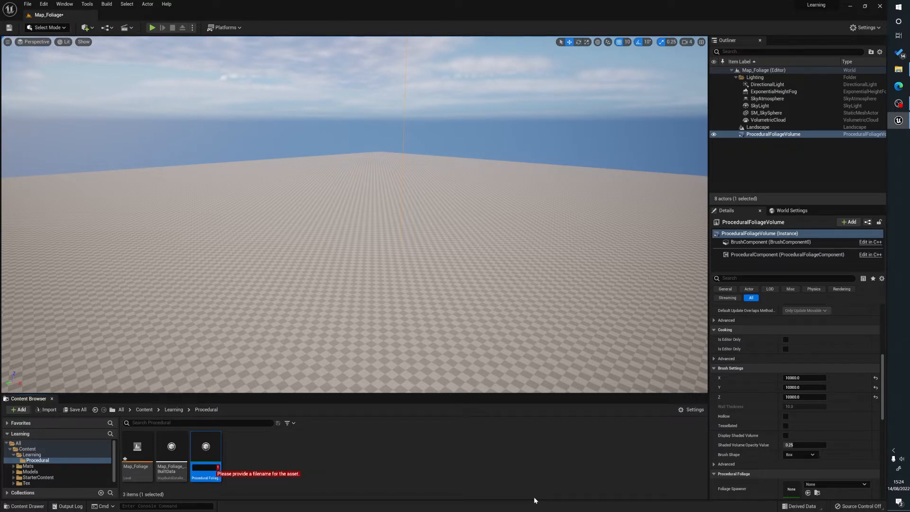
pyautogui.write('PFS_Spawner')
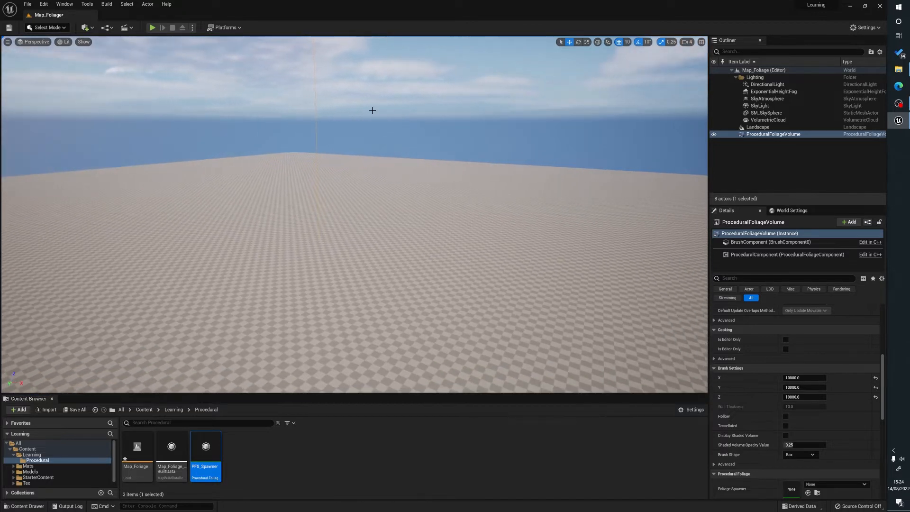
pyautogui.moveTo(315, 108)
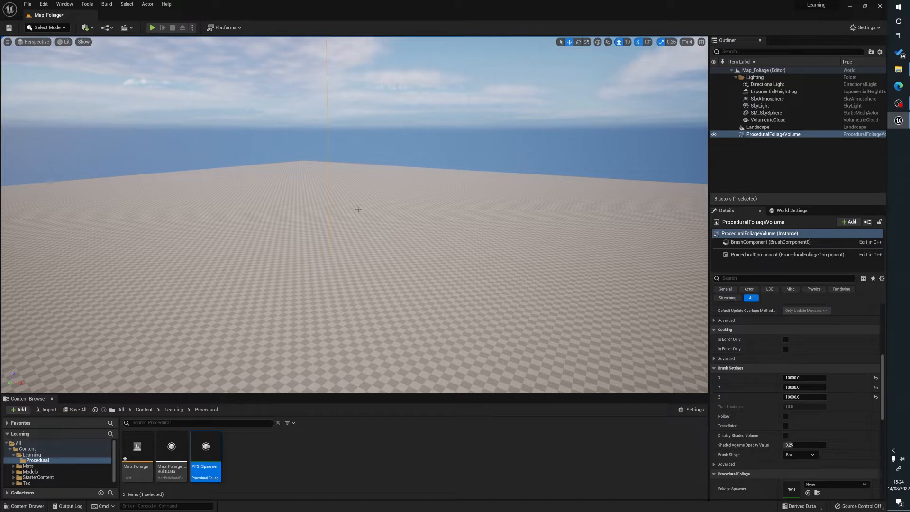
pyautogui.doubleClick(205, 447)
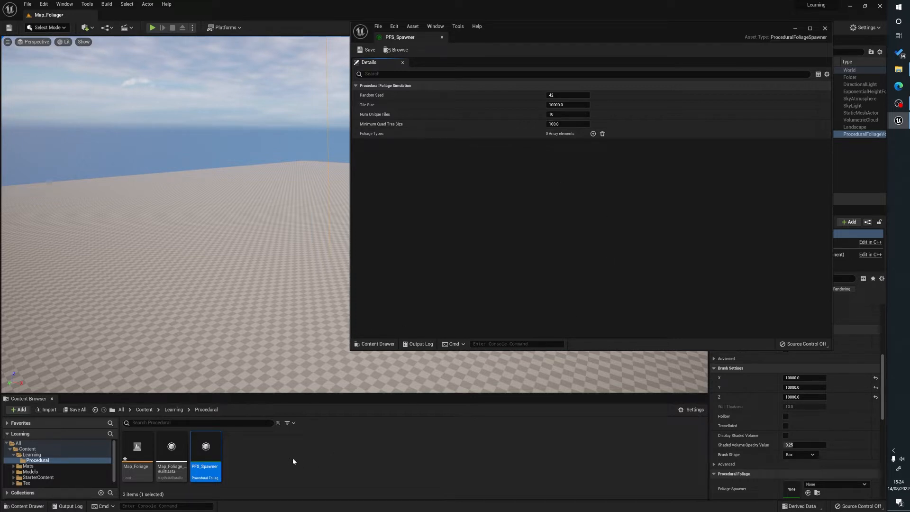
pyautogui.moveTo(575, 71)
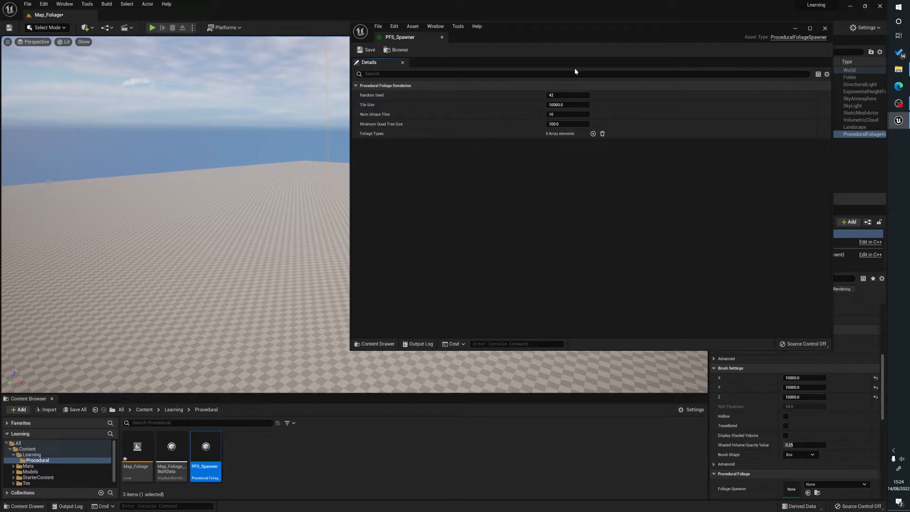
pyautogui.moveTo(466, 318)
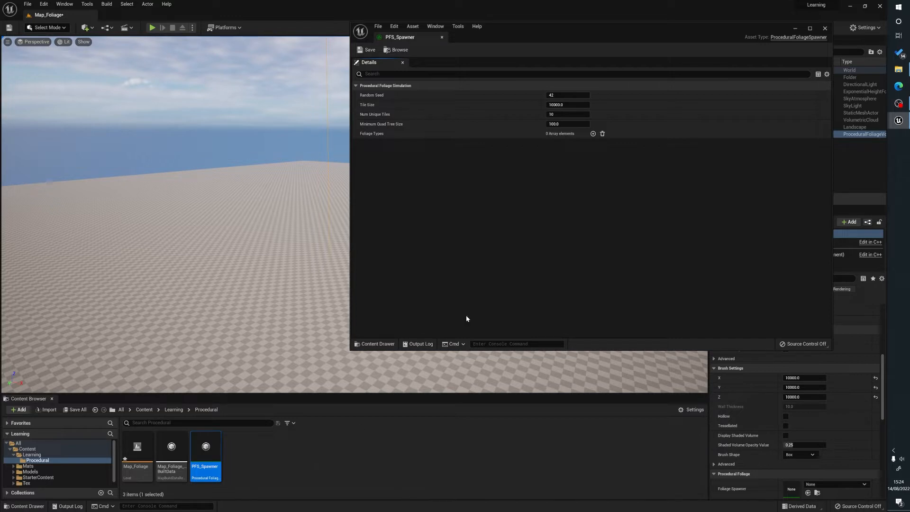
pyautogui.moveTo(592, 133)
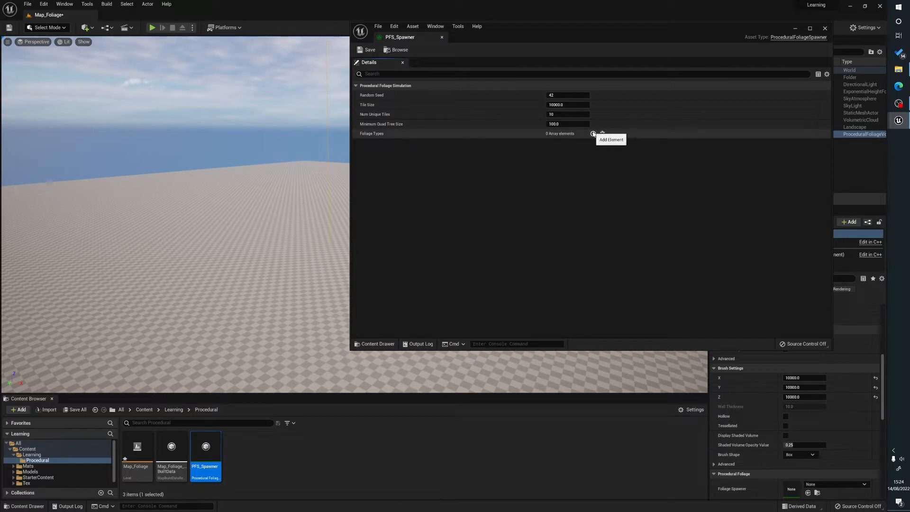
# - Add one empty element to PFS_Spawner's Foliage Types list
pyautogui.click(592, 134)
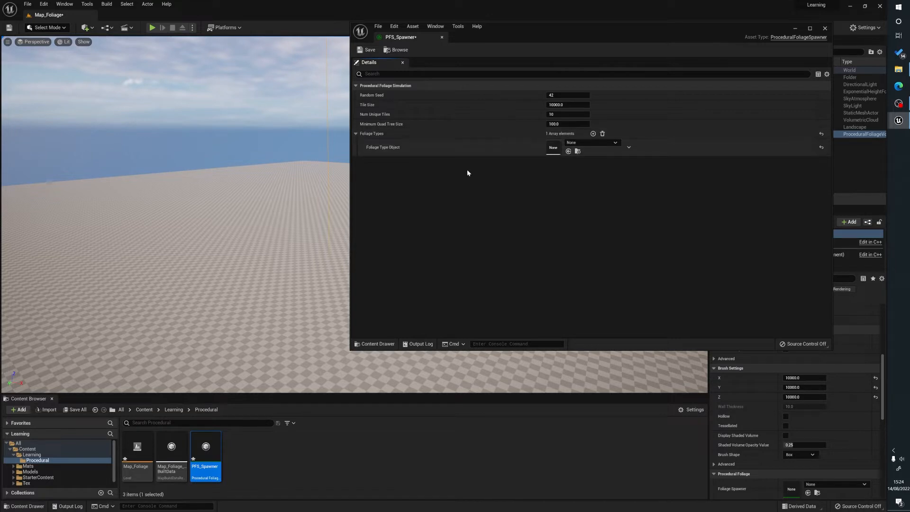
pyautogui.moveTo(319, 459)
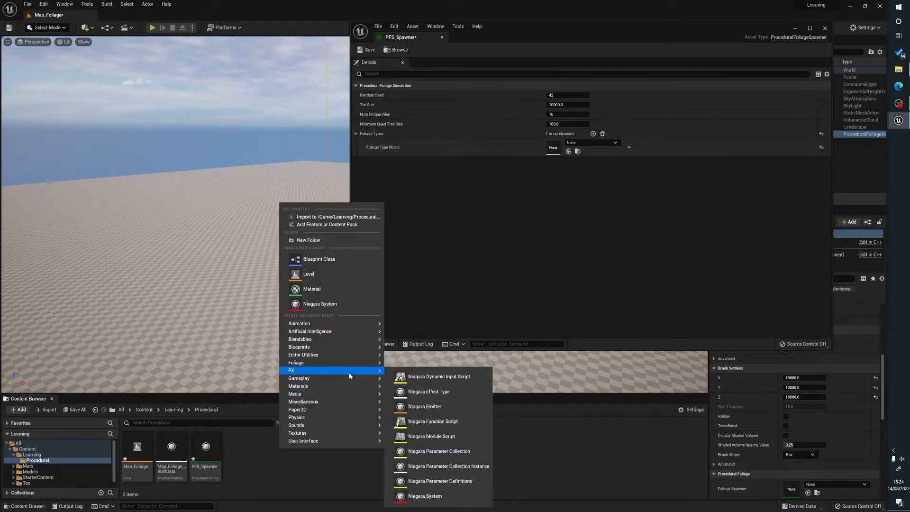
pyautogui.moveTo(296, 362)
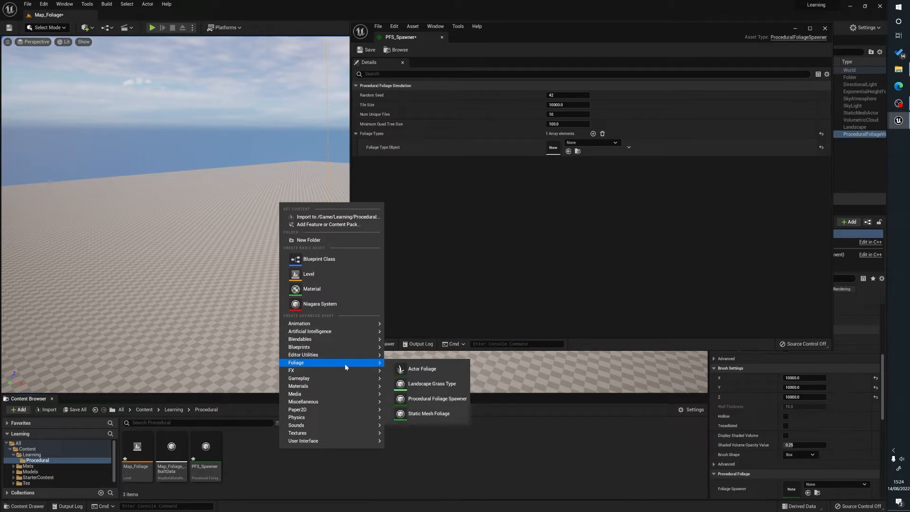
# - Create an Actor Foliage asset from the Content Browser's Foliage menu and name it AF_Tree
pyautogui.click(421, 368)
pyautogui.write('AF_Tree')
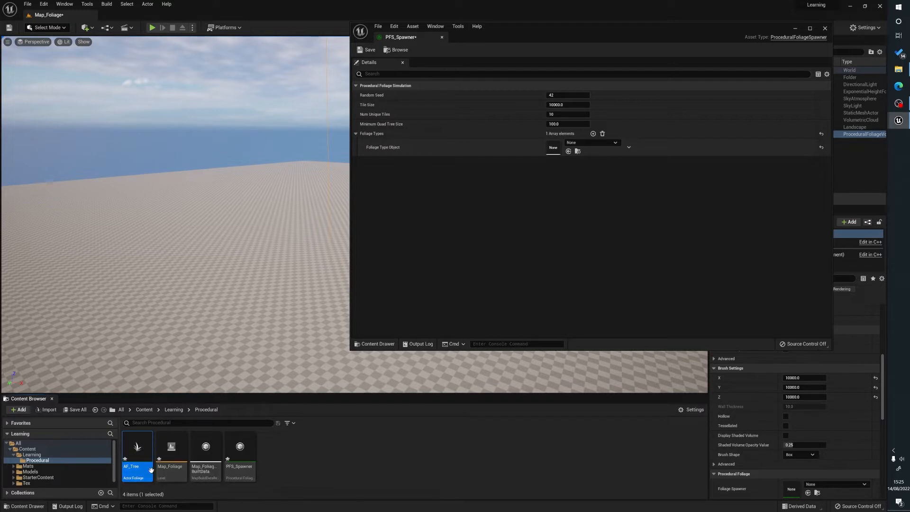
pyautogui.moveTo(137, 447)
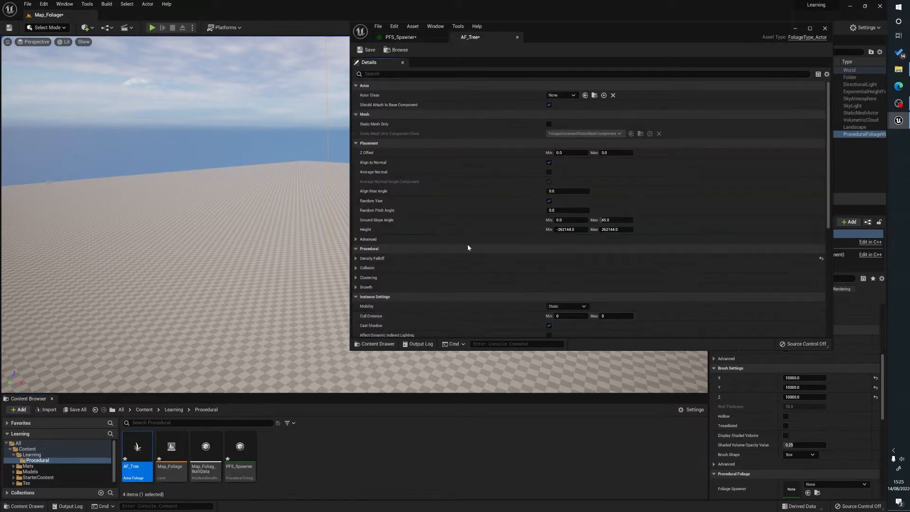
pyautogui.moveTo(577, 121)
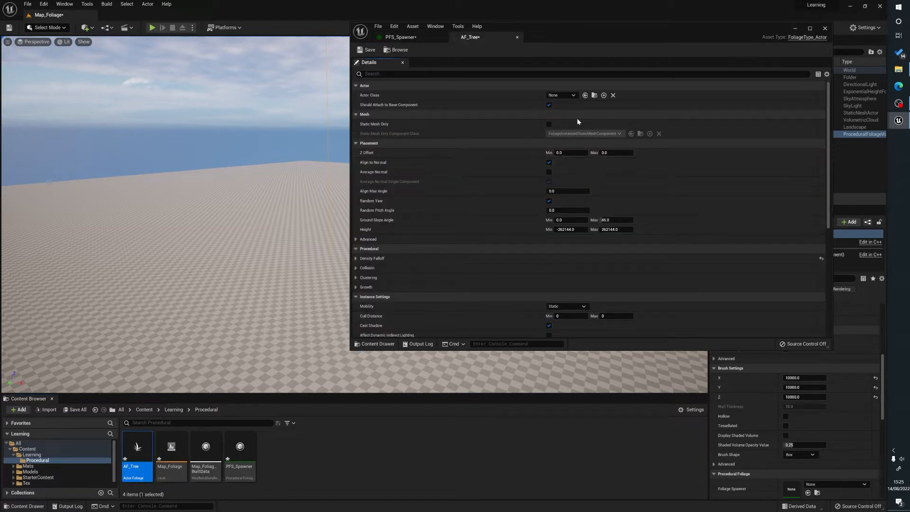
pyautogui.moveTo(369, 95)
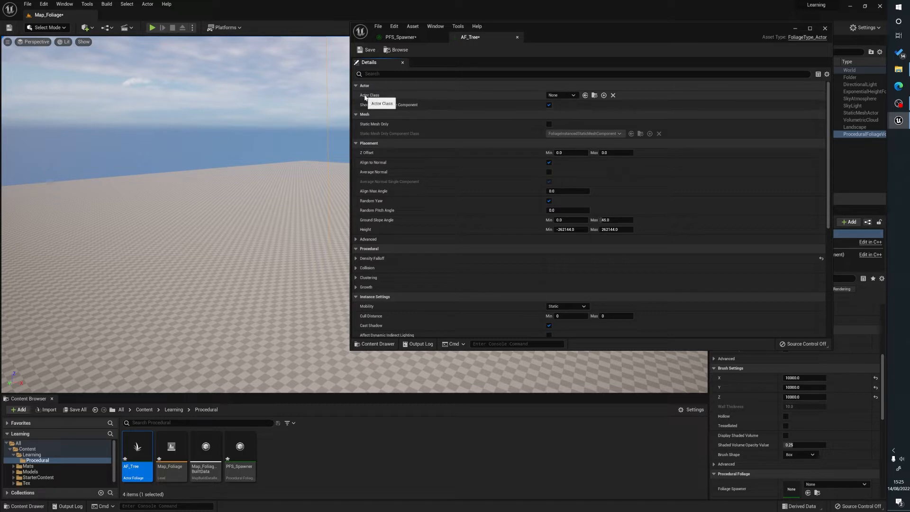
pyautogui.moveTo(603, 95)
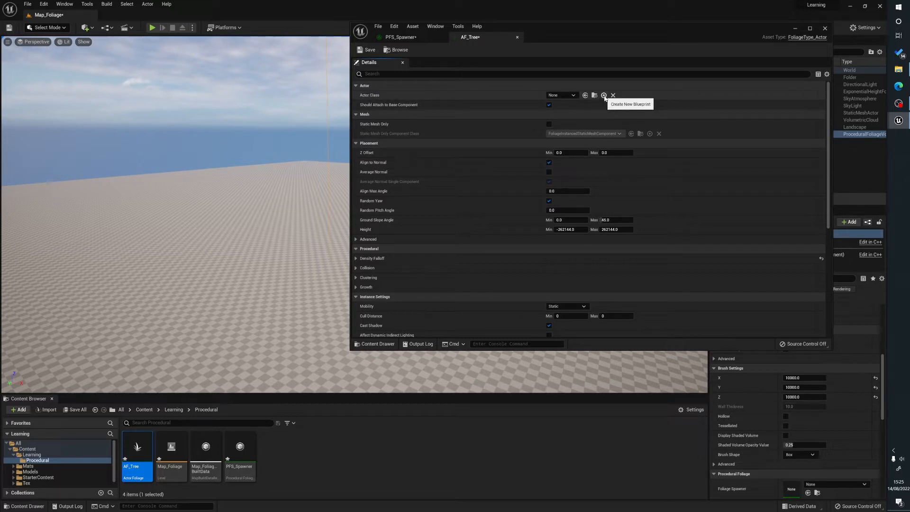
# - From AF_Tree's Actor Class, save a new blueprint BP_Tree in Content/Learning/Procedural
pyautogui.click(603, 94)
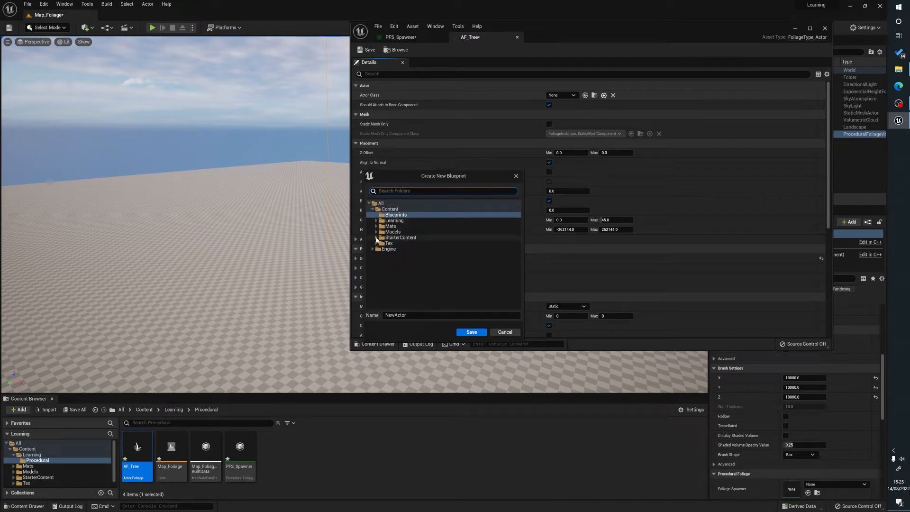
pyautogui.click(375, 220)
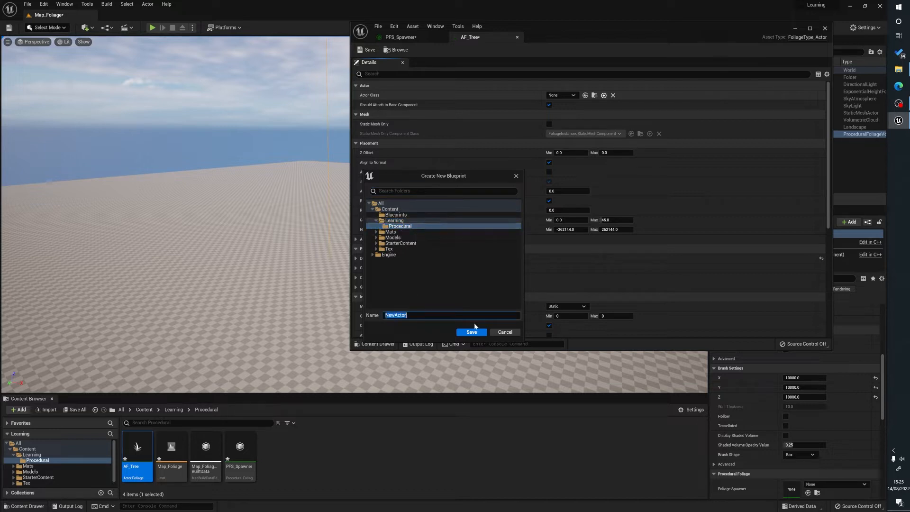
pyautogui.write('B')
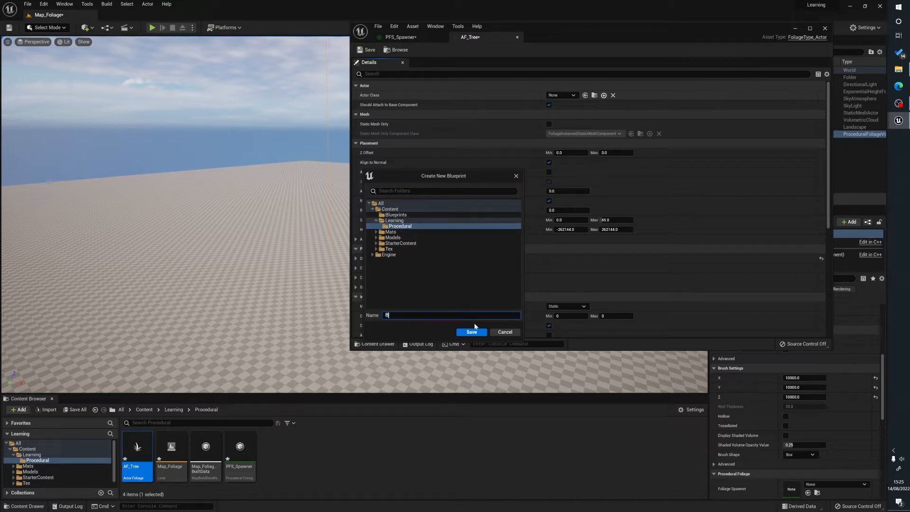
pyautogui.write('BP_Tree')
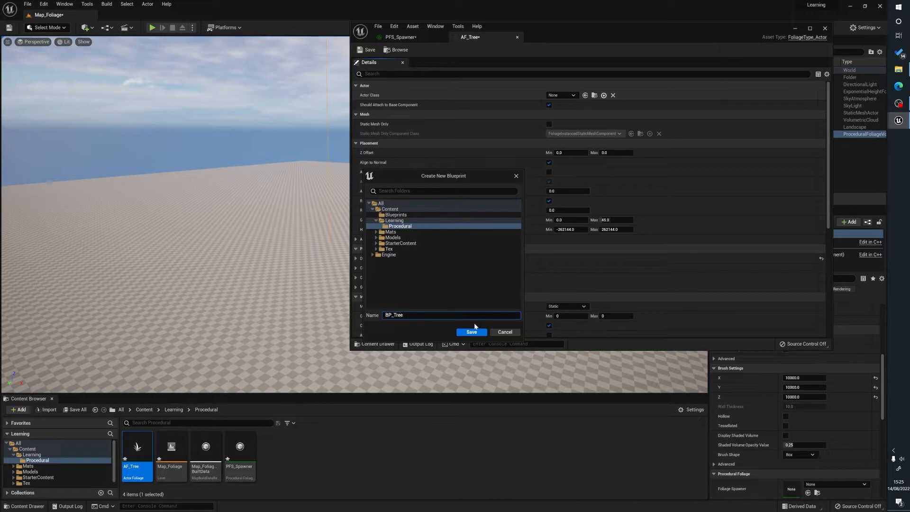
pyautogui.click(471, 331)
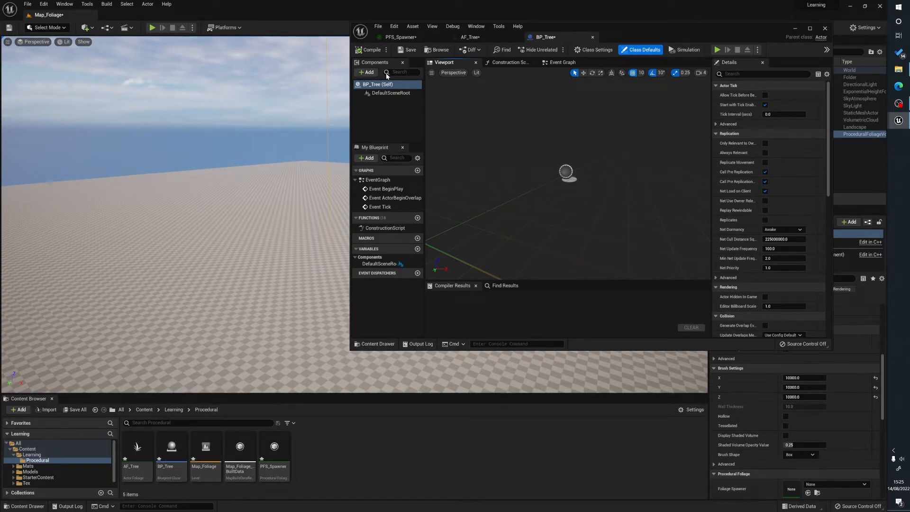
pyautogui.moveTo(598, 171)
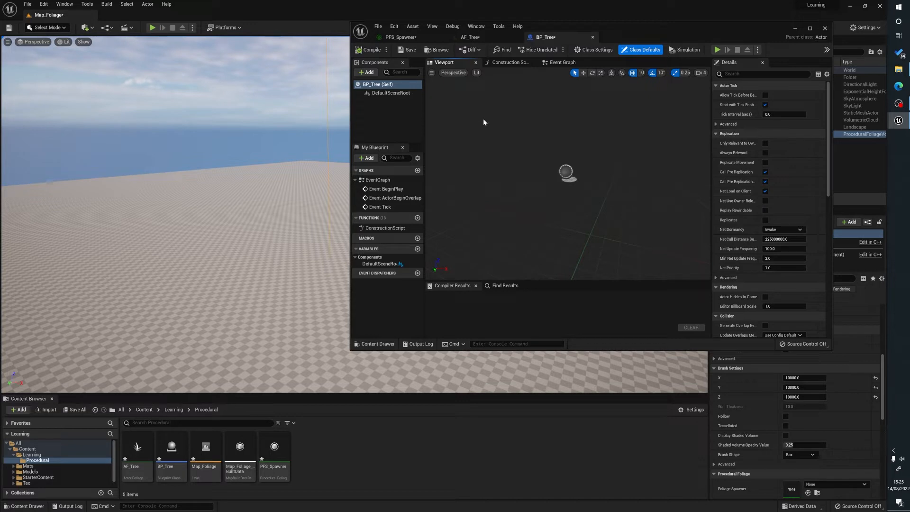
pyautogui.moveTo(392, 339)
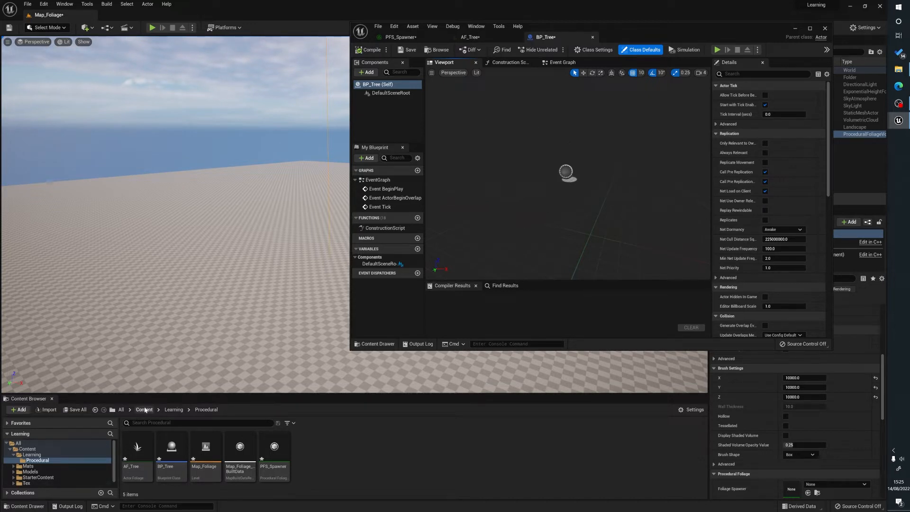
# - Add the sm_Tree mesh from Models/treeTest to BP_Tree, compile, and select the component
pyautogui.click(143, 409)
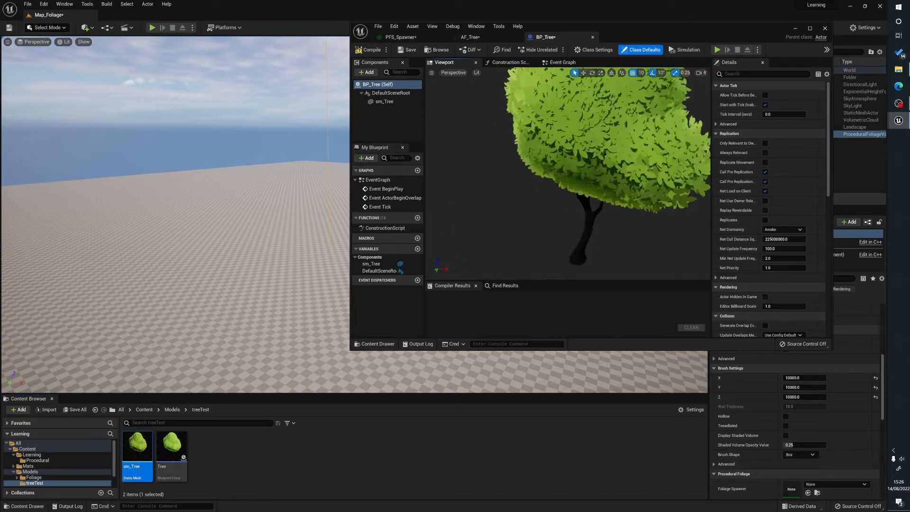
pyautogui.click(371, 49)
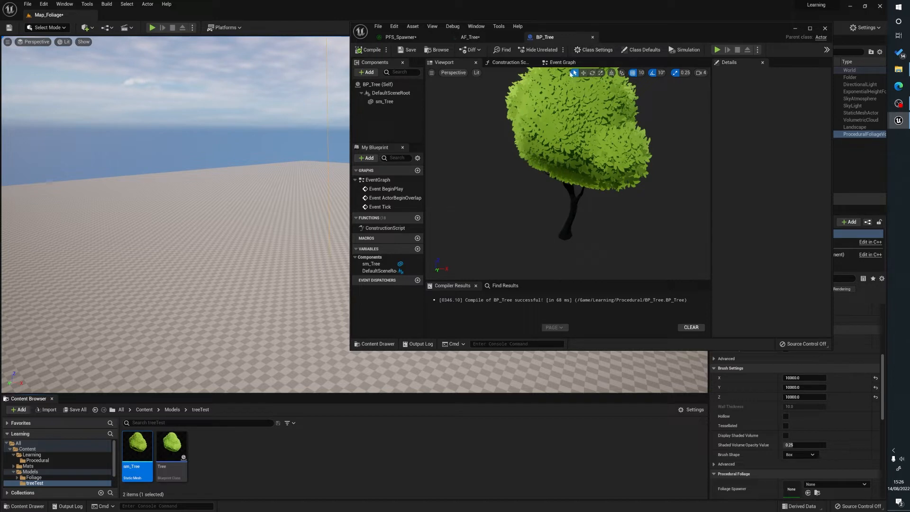
pyautogui.moveTo(404, 308)
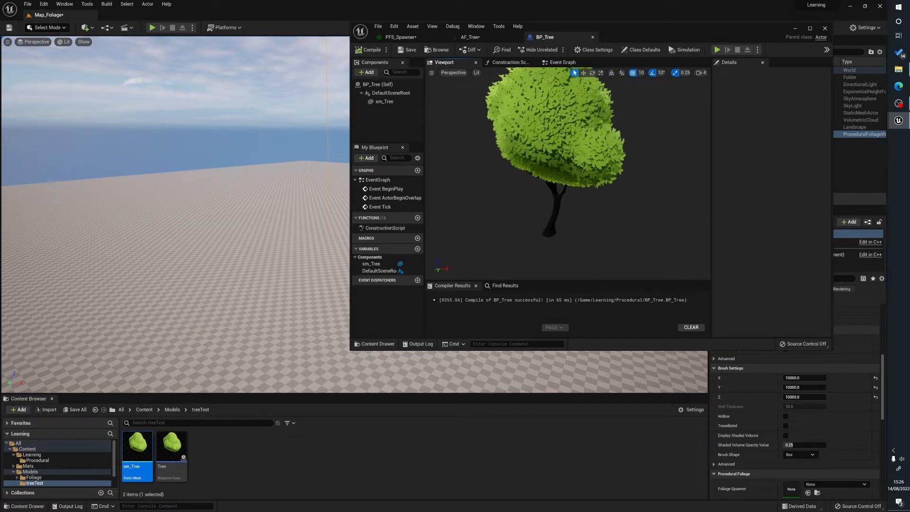
pyautogui.click(384, 101)
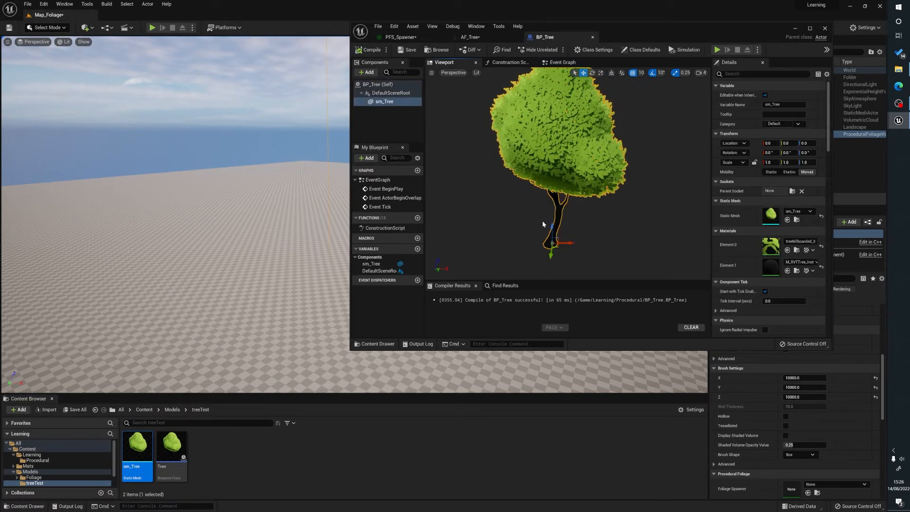
pyautogui.moveTo(592, 37)
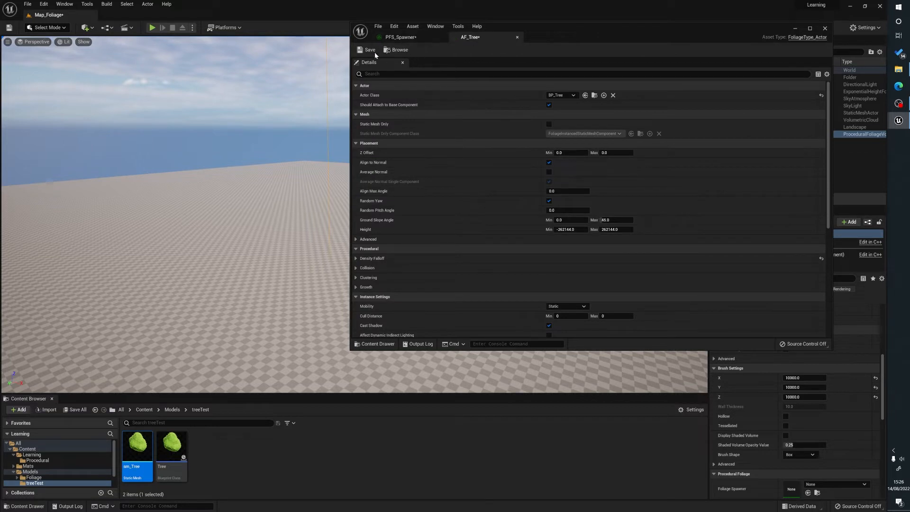
# - Save AF_Tree using BP_Tree as actor class and set Collision Radius to 500.0
pyautogui.click(399, 36)
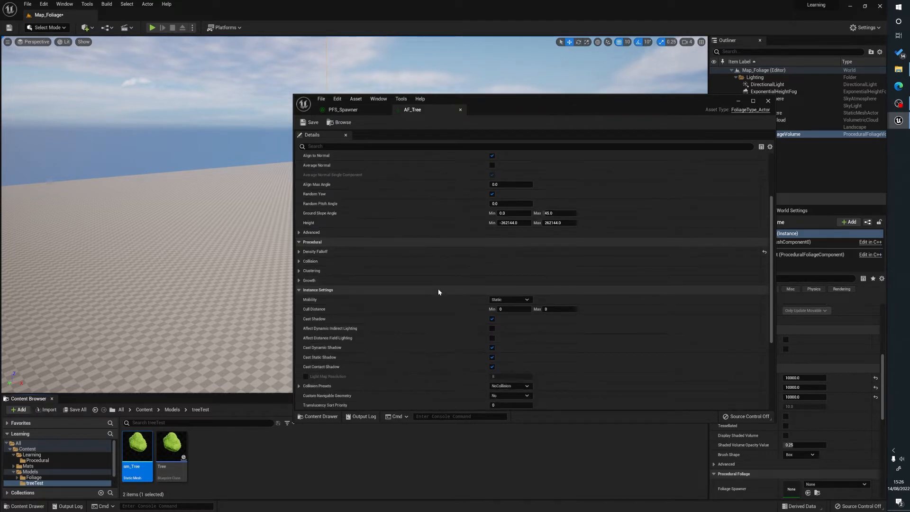
pyautogui.click(300, 261)
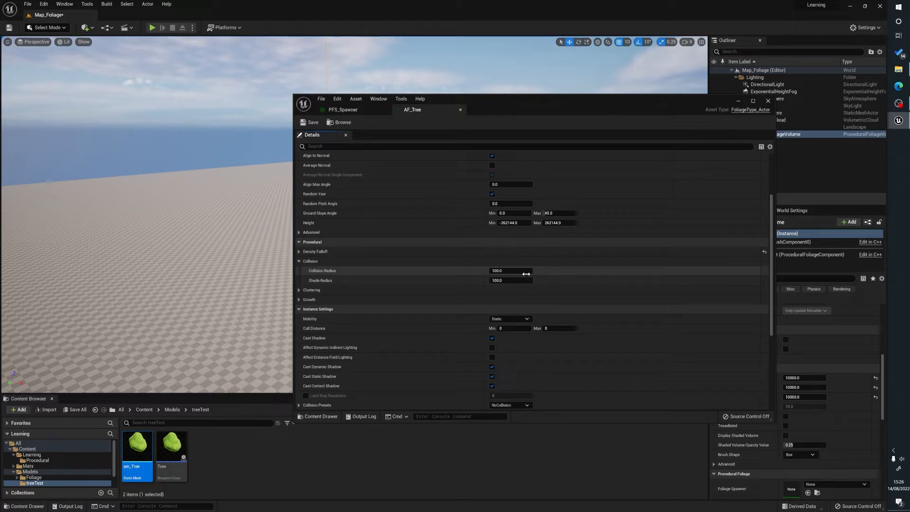
pyautogui.moveTo(509, 270)
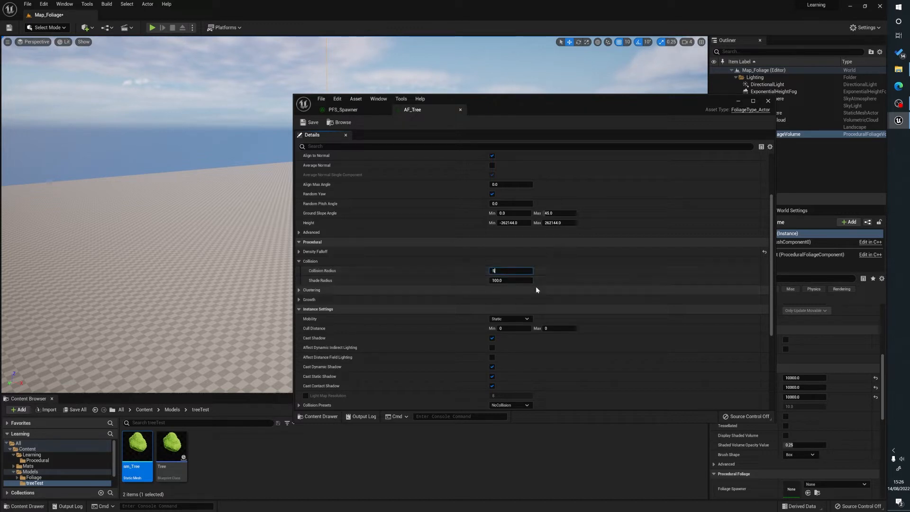
pyautogui.write('500.0')
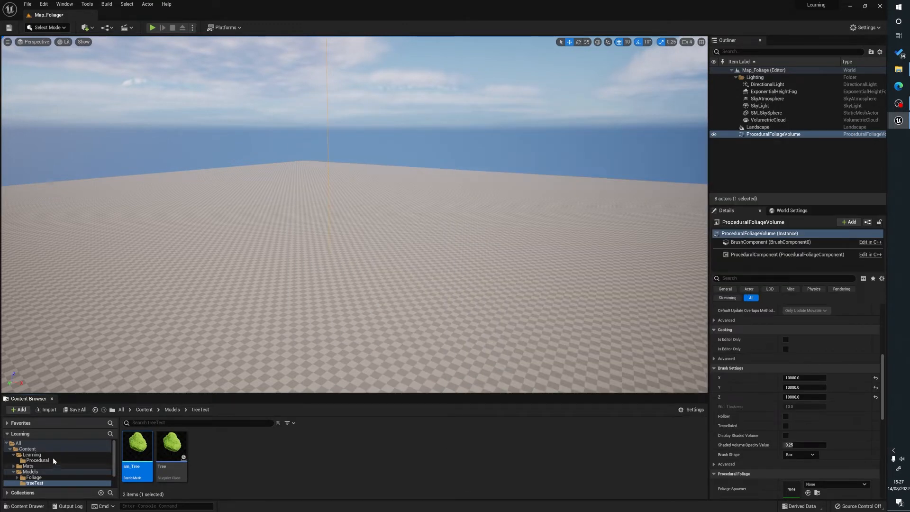
# - Browse to Content > Learning > Procedural and pick PFS_Spawner as the volume's Foliage Spawner
pyautogui.click(144, 408)
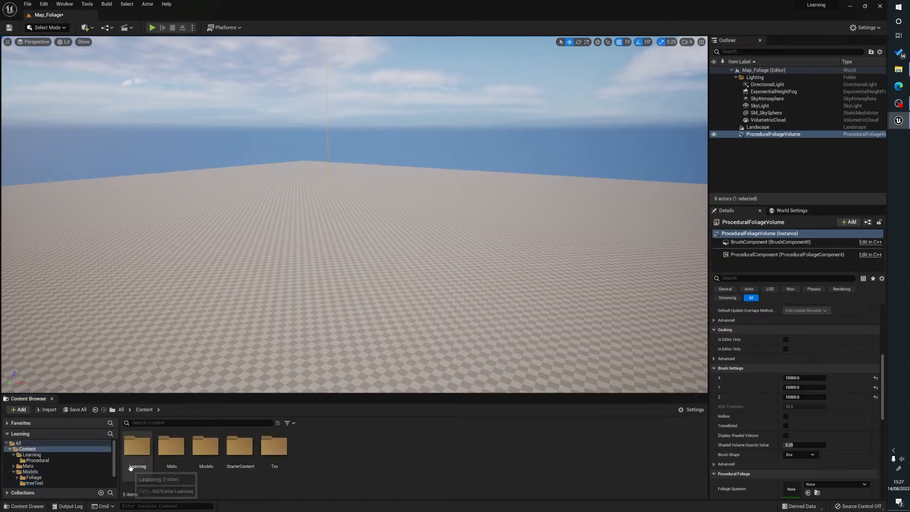
pyautogui.click(37, 460)
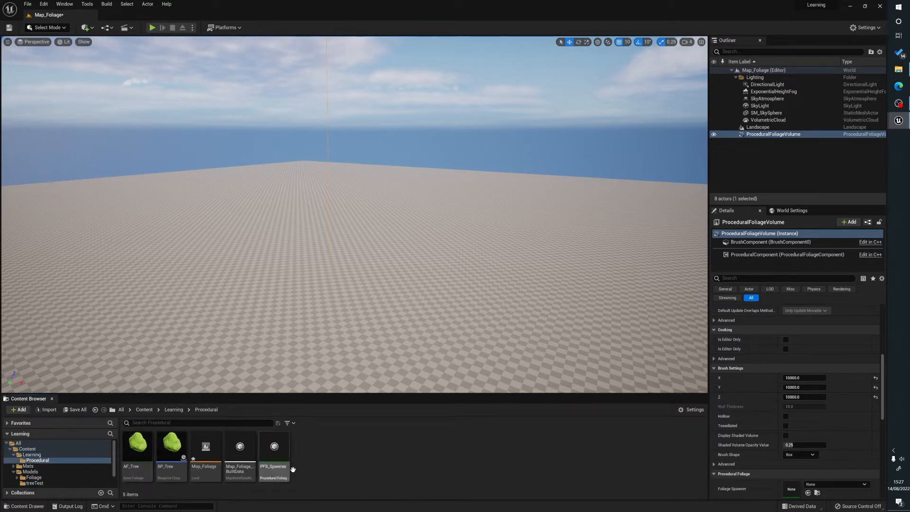
pyautogui.click(273, 447)
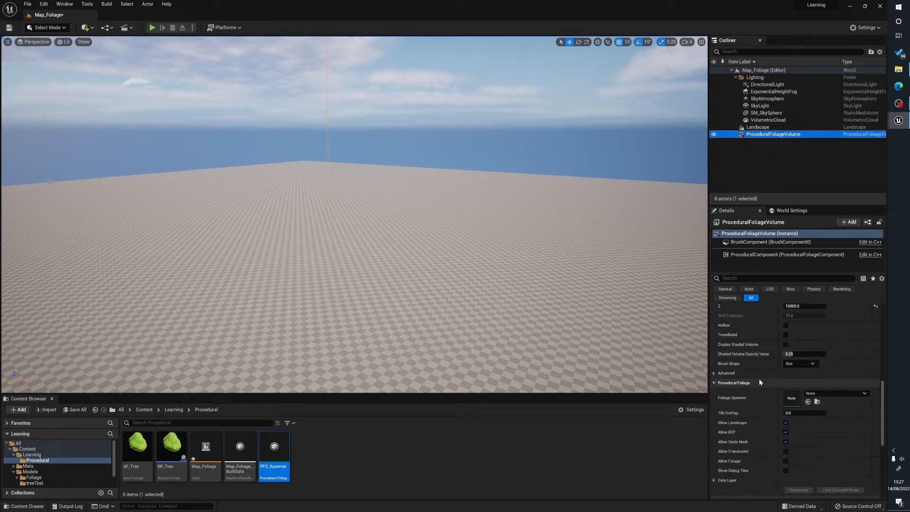
pyautogui.scroll(-3)
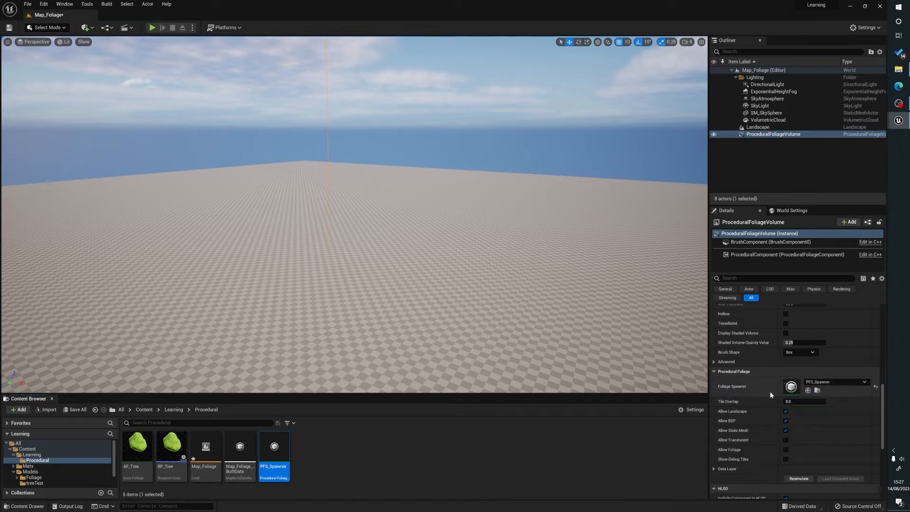
pyautogui.scroll(-3)
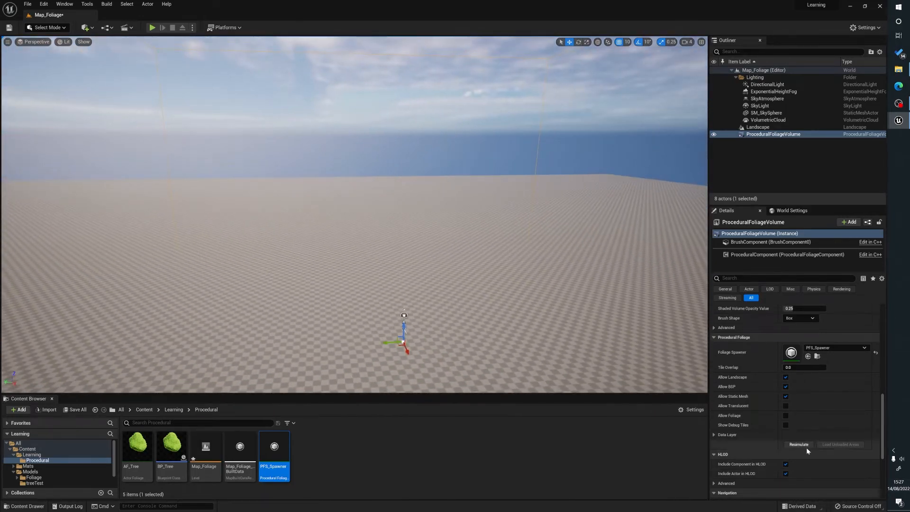
# - Resimulate the volume to scatter BP_Tree trees, then open the AF_Tree foliage type
pyautogui.click(796, 444)
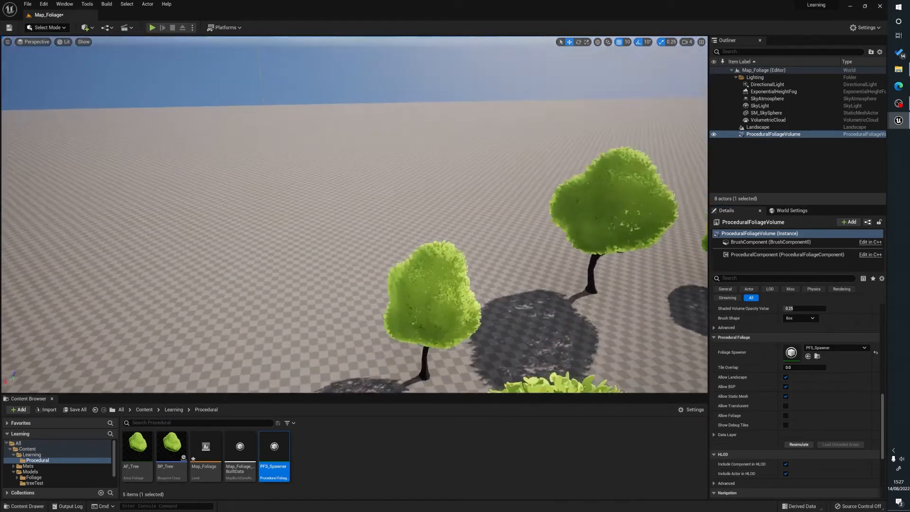
pyautogui.click(797, 444)
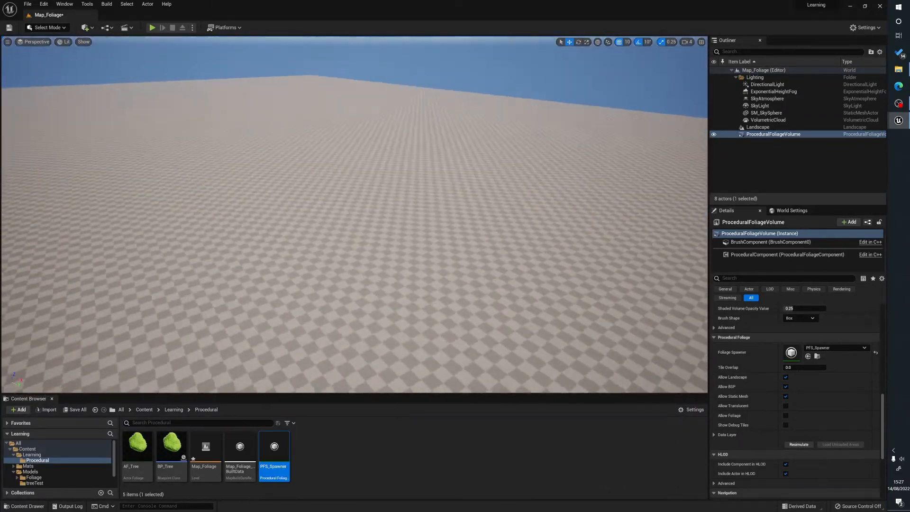
pyautogui.click(798, 444)
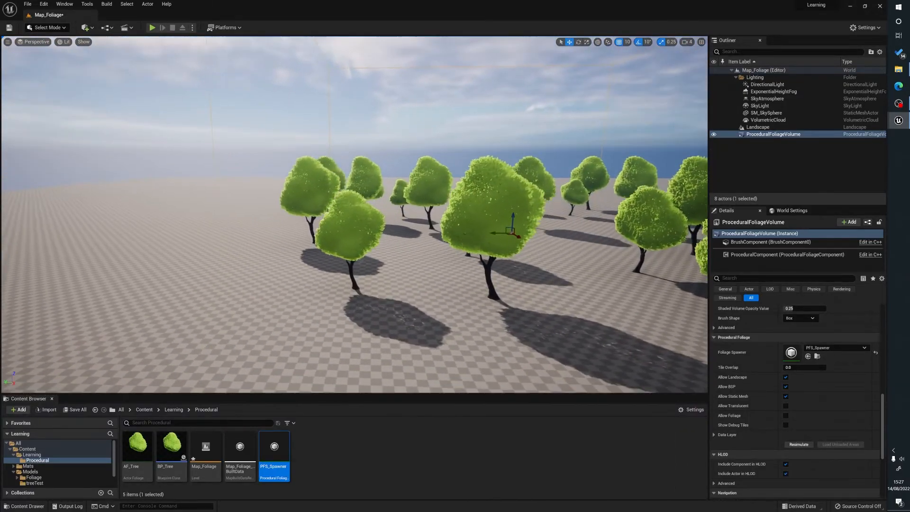
pyautogui.click(798, 445)
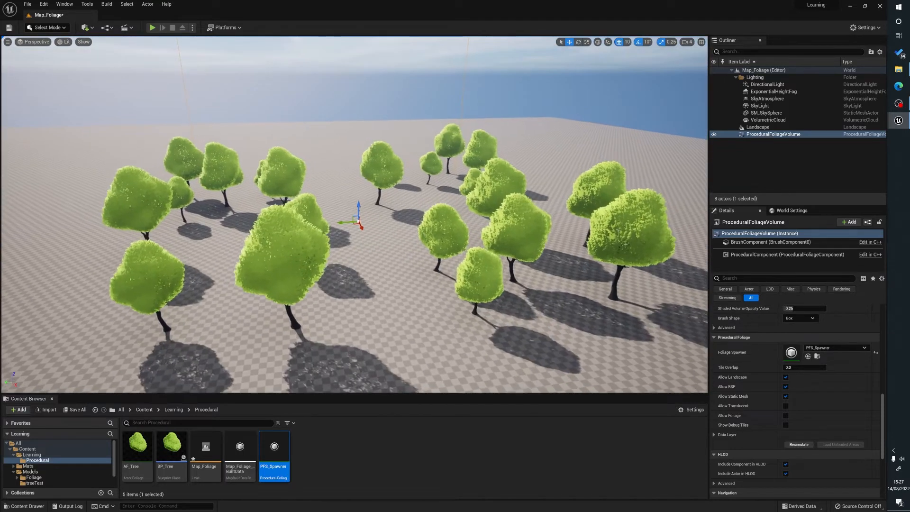
pyautogui.doubleClick(137, 447)
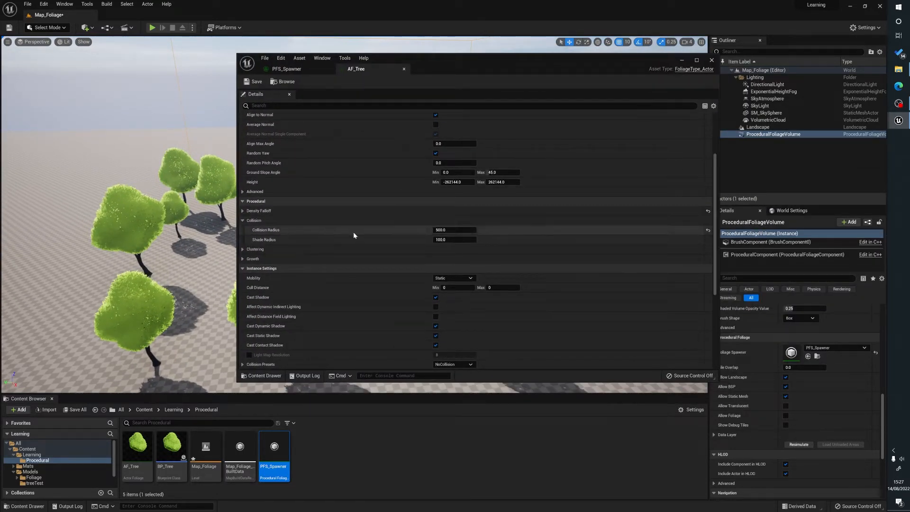
# - Change AF_Tree's Procedural > Collision Radius from 500 to 250
pyautogui.click(454, 229)
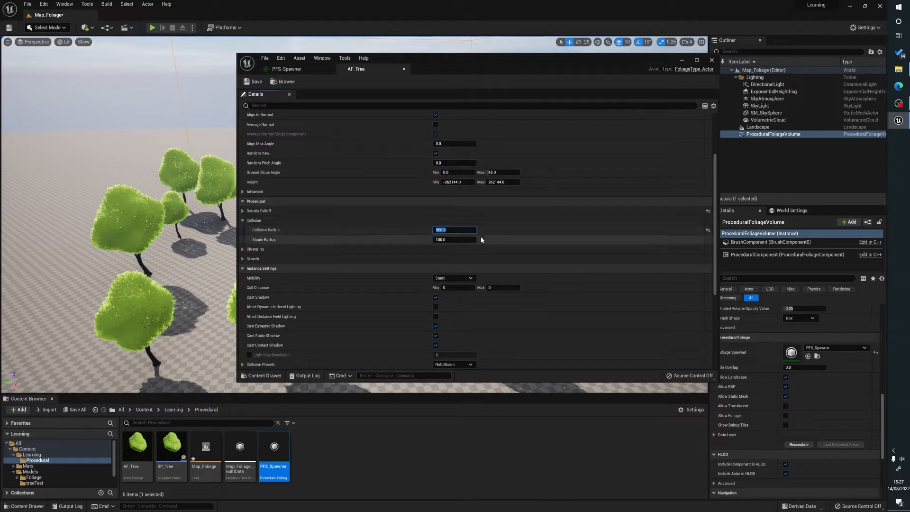
pyautogui.click(404, 68)
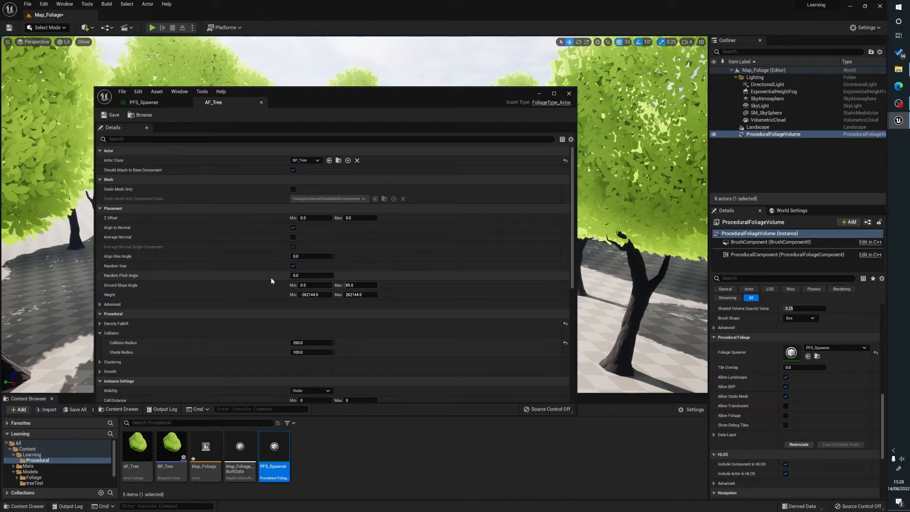
pyautogui.scroll(-3)
pyautogui.write('10')
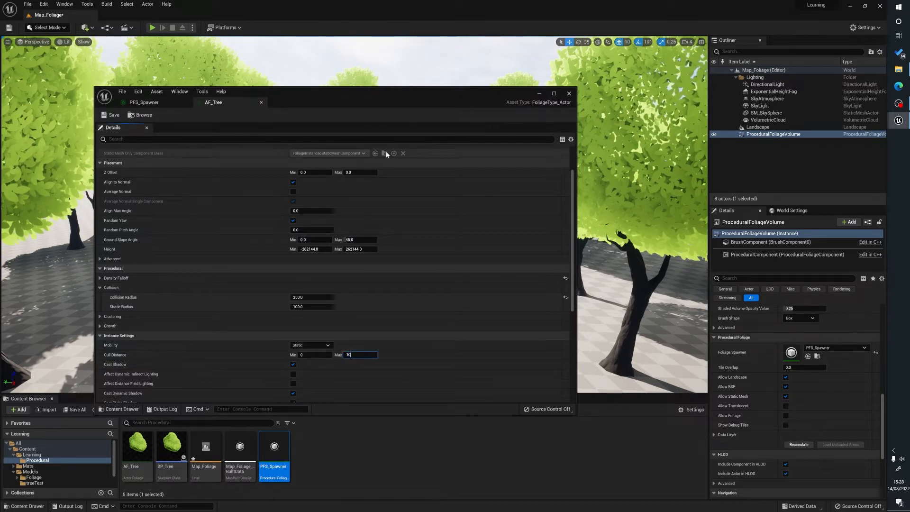
pyautogui.click(567, 93)
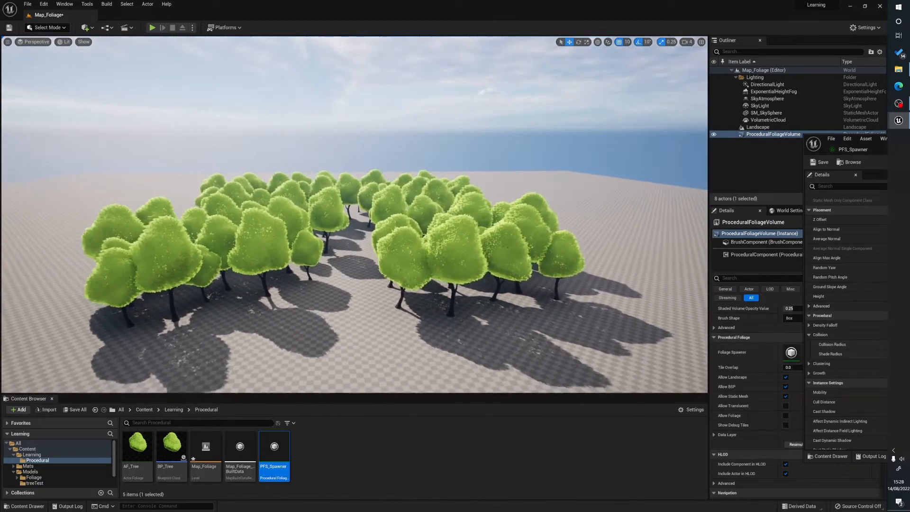
# - Resimulate the ProceduralFoliageVolume to spawn the densely packed trees
pyautogui.click(687, 42)
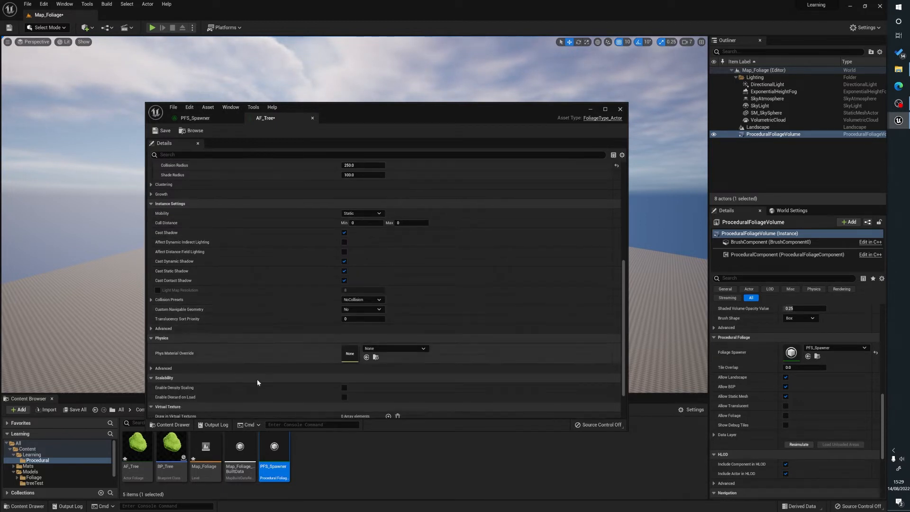
# - Expand Density Falloff and raise AF_Tree's Collision Radius to 5000 so trees spread apart
pyautogui.scroll(-3)
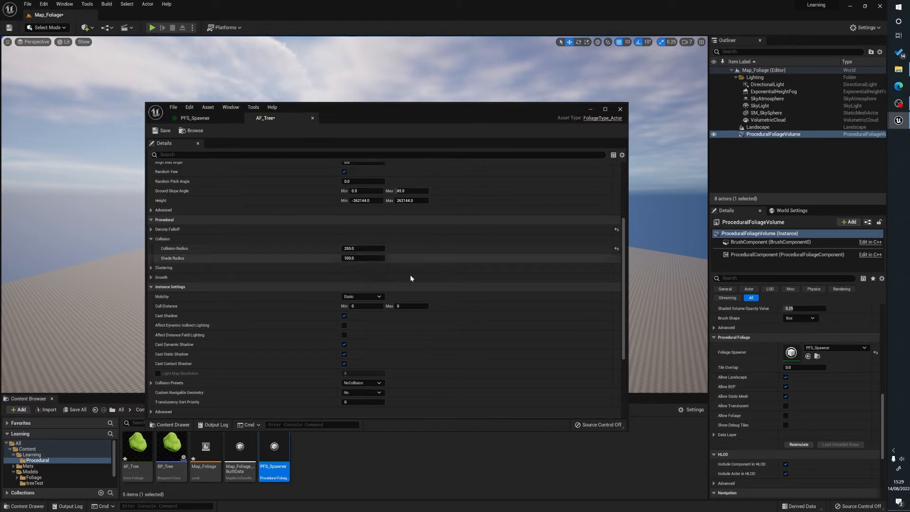
pyautogui.click(152, 229)
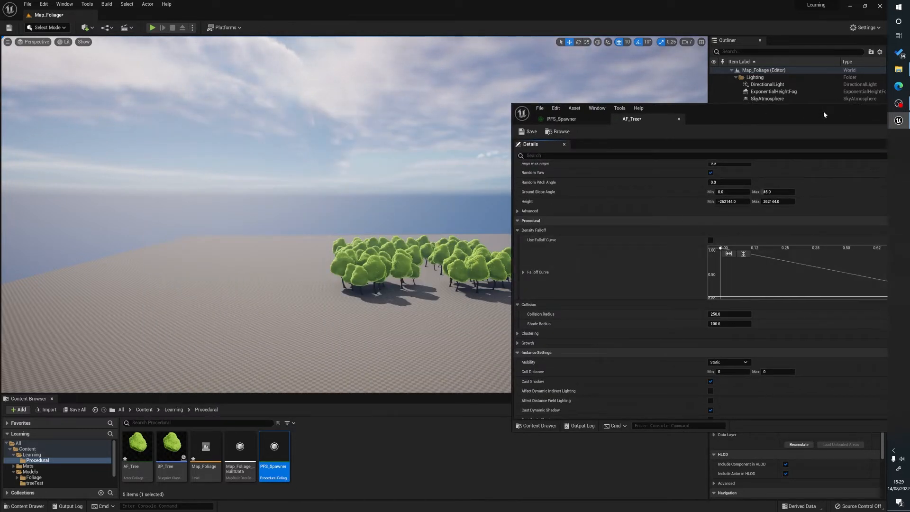
pyautogui.write('5000')
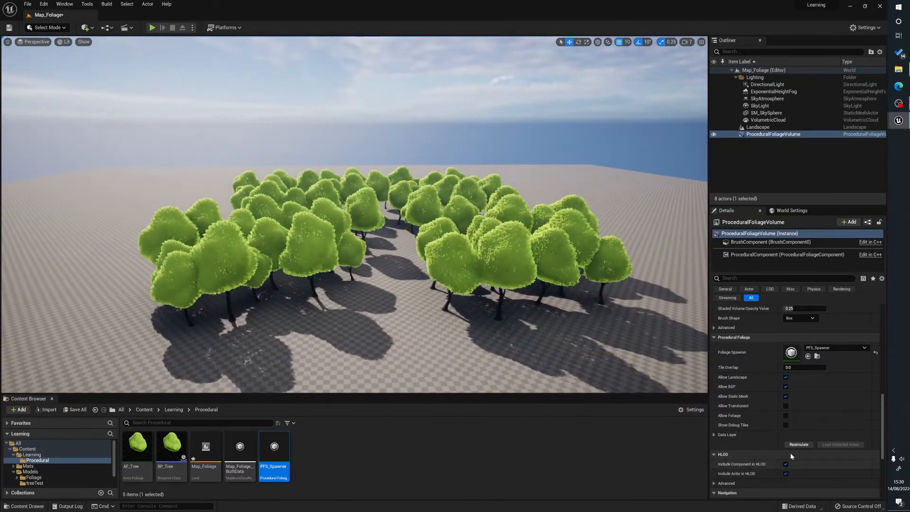
pyautogui.doubleClick(136, 445)
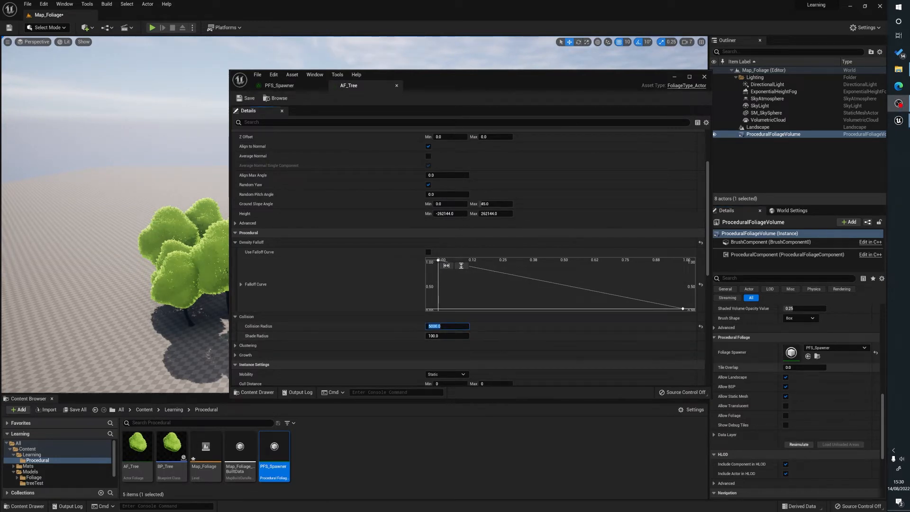
pyautogui.write('560.0')
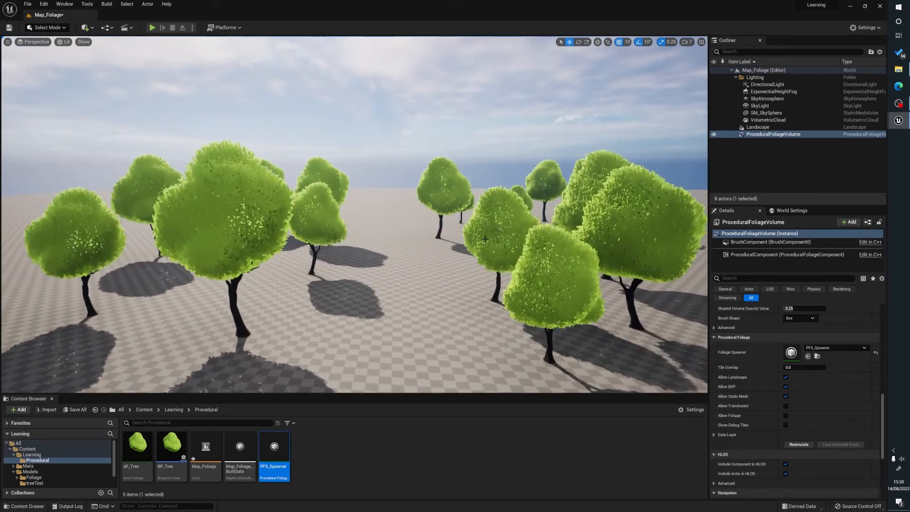
pyautogui.moveTo(230, 348)
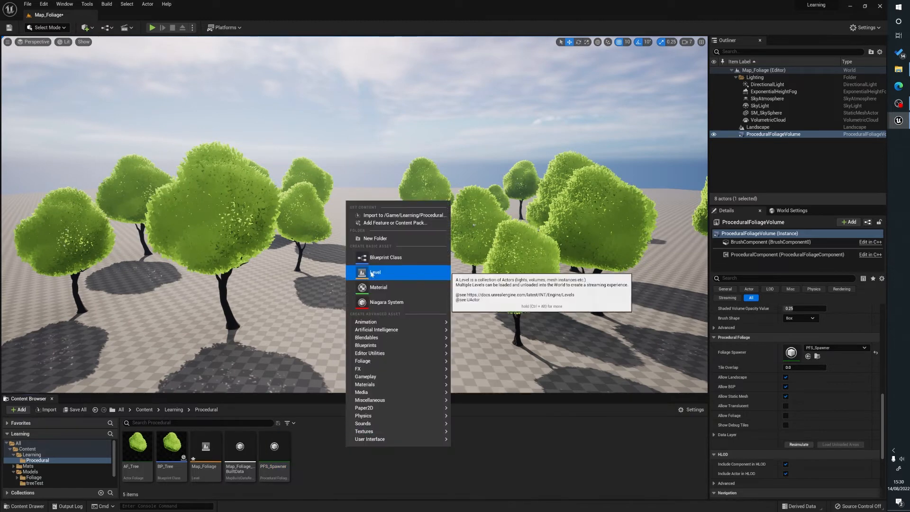
pyautogui.moveTo(364, 384)
pyautogui.write('AF_Flower')
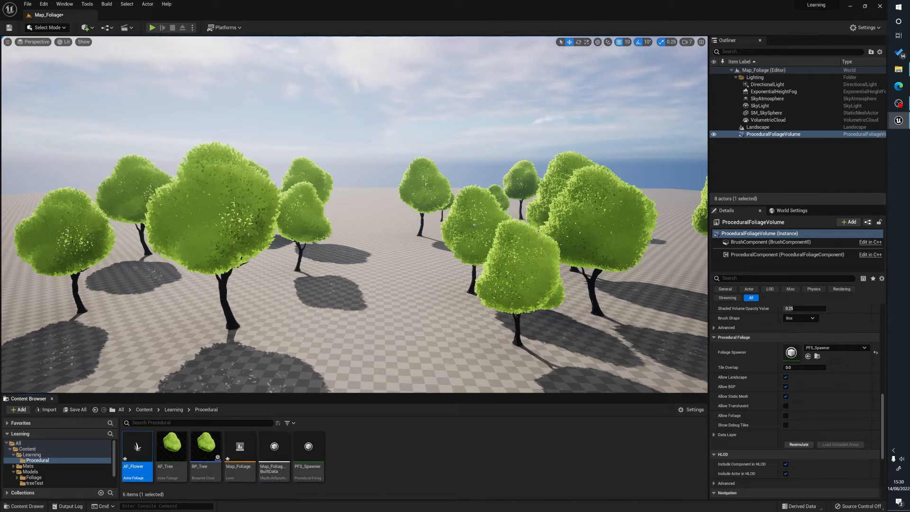
# - Open PFS_Spawner, add a second Foliage Types slot and assign AF_Flower to it
pyautogui.click(307, 446)
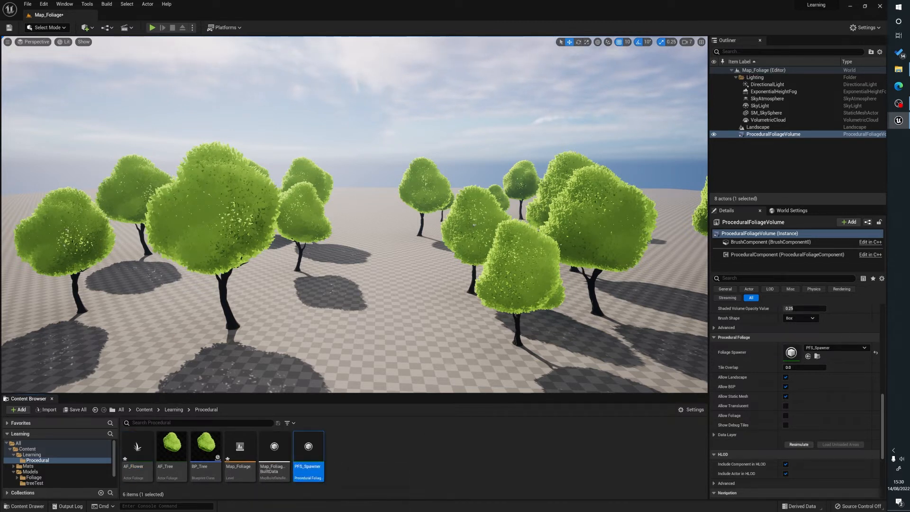
pyautogui.doubleClick(308, 447)
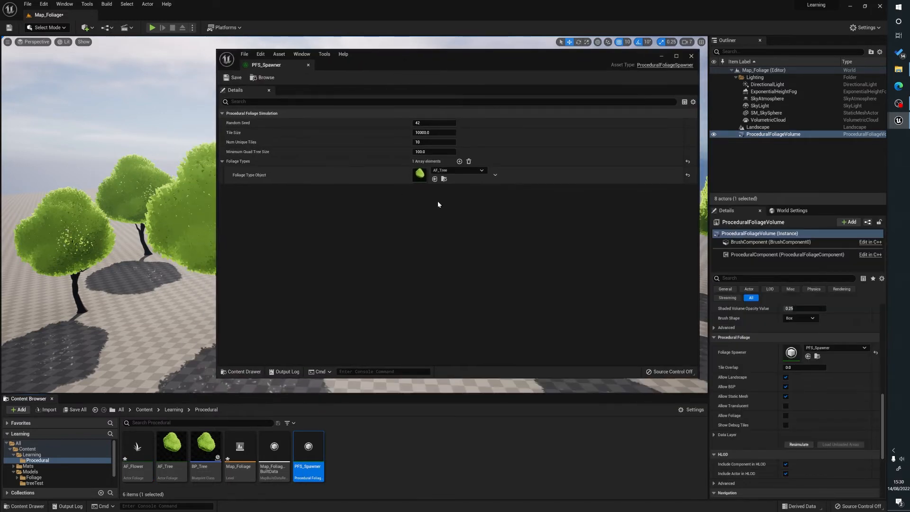
pyautogui.click(459, 161)
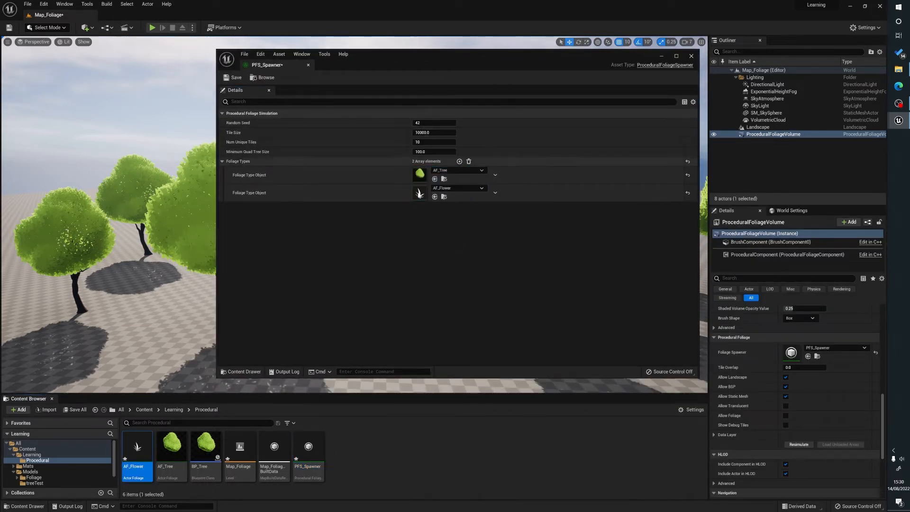
pyautogui.click(417, 193)
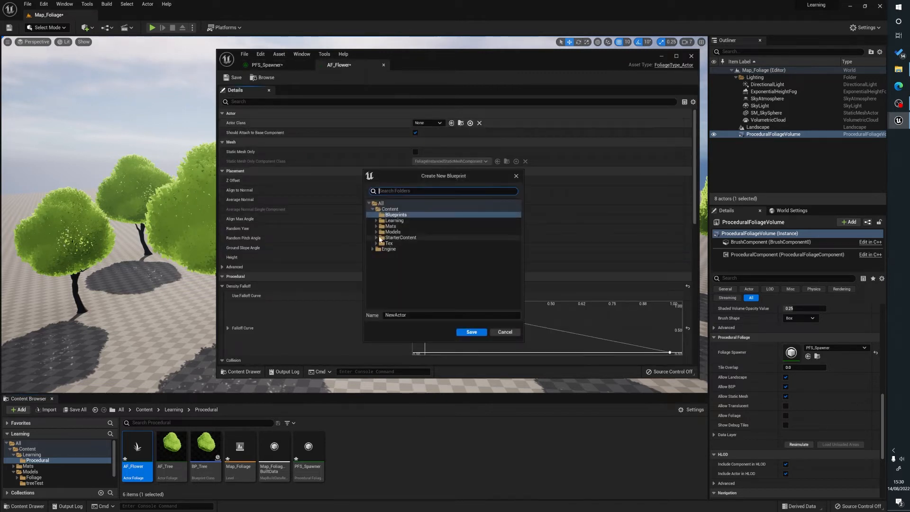
# - Create BP_Flower in the Procedural folder and add the m_dandelion mesh to it
pyautogui.click(392, 232)
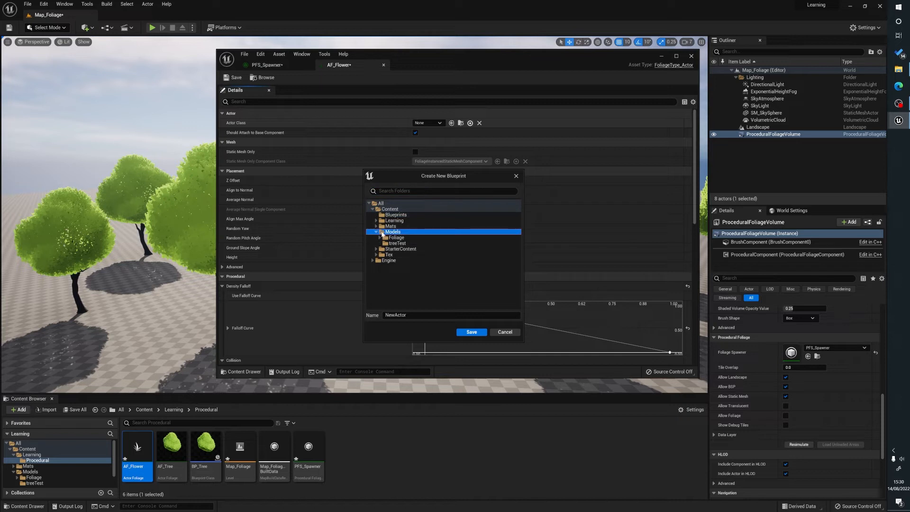
pyautogui.click(398, 226)
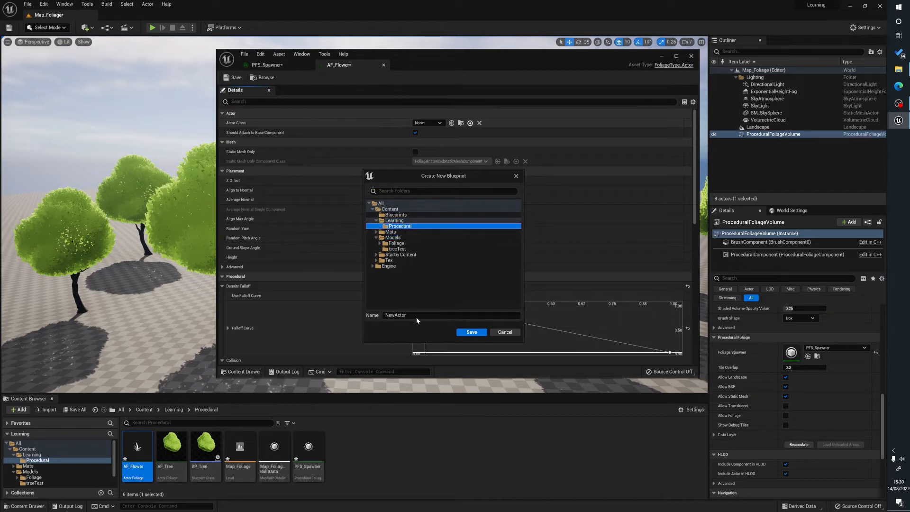
pyautogui.write('BP_')
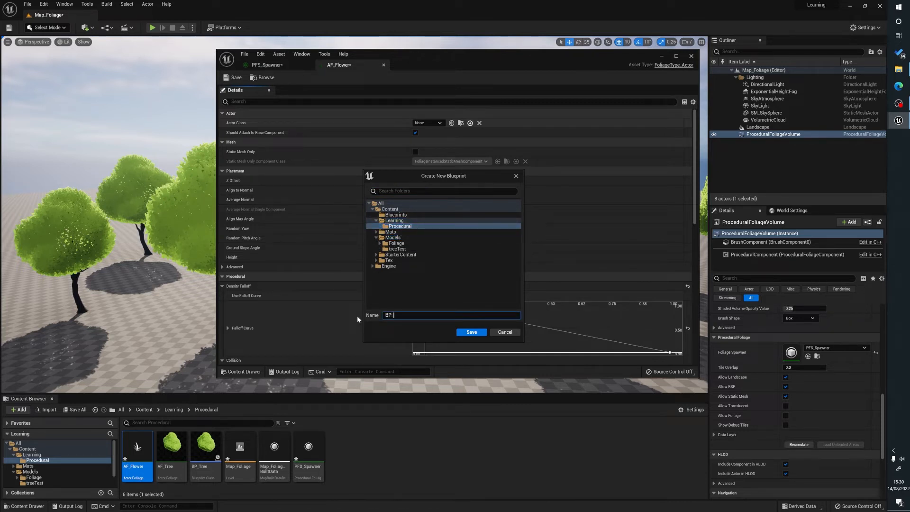
pyautogui.write('Flower')
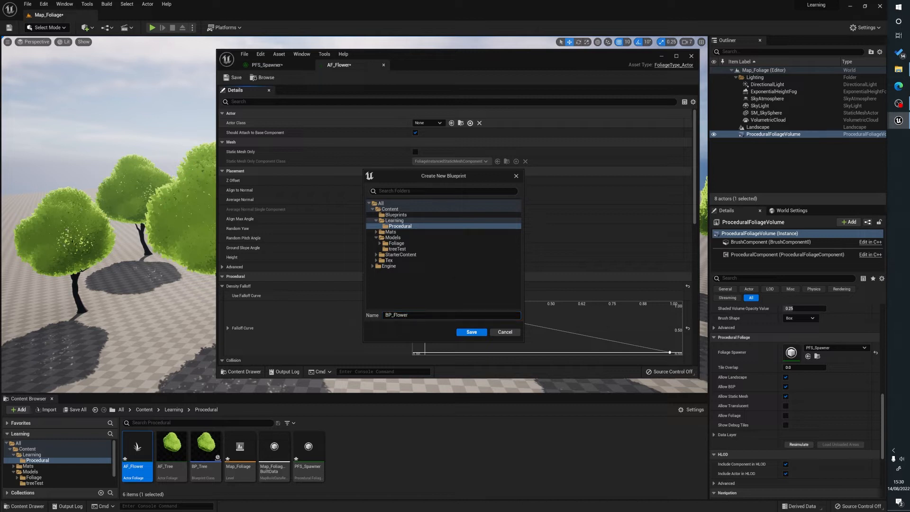
pyautogui.click(470, 331)
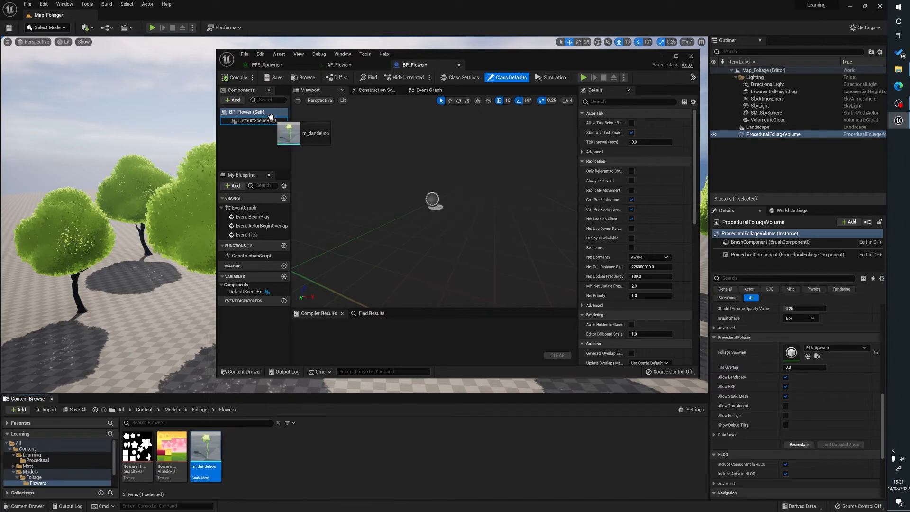
pyautogui.click(237, 77)
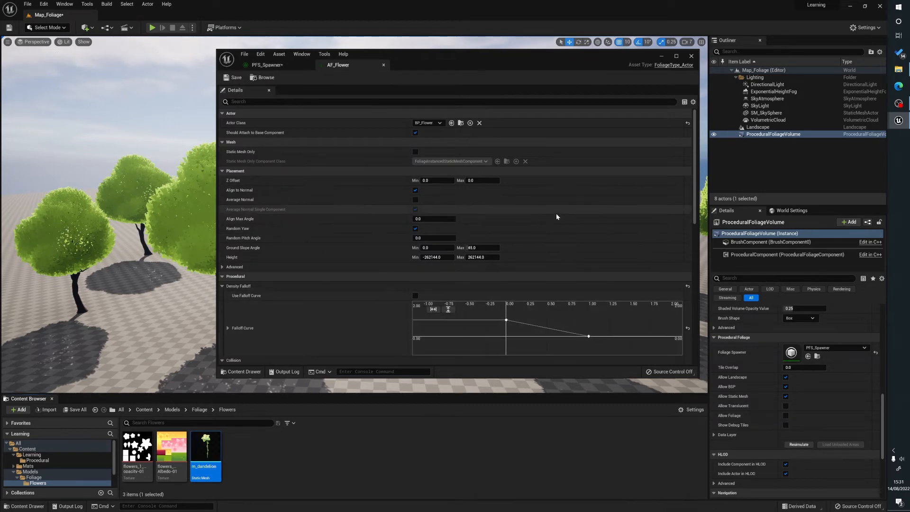
# - Set AF_Flower's Collision Radius to 0 and Shade Radius to 250, then resimulate
pyautogui.scroll(-3)
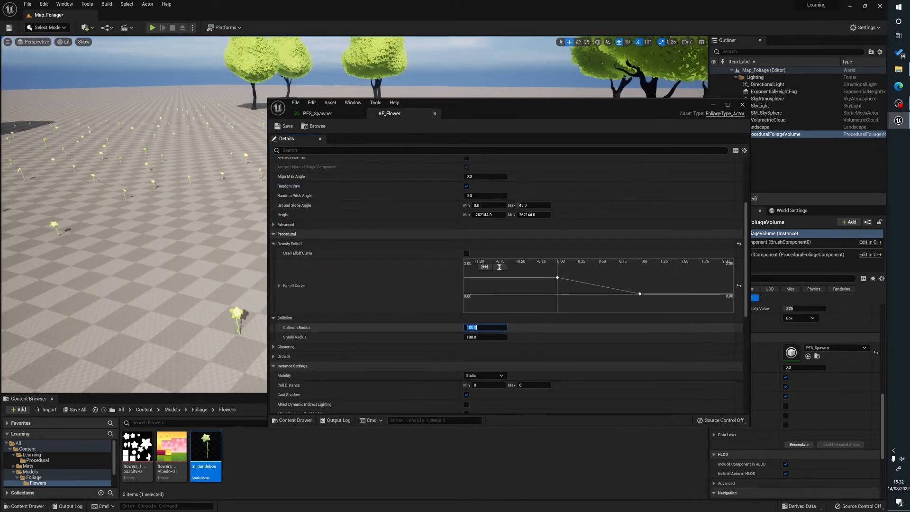
pyautogui.click(284, 126)
pyautogui.write('0')
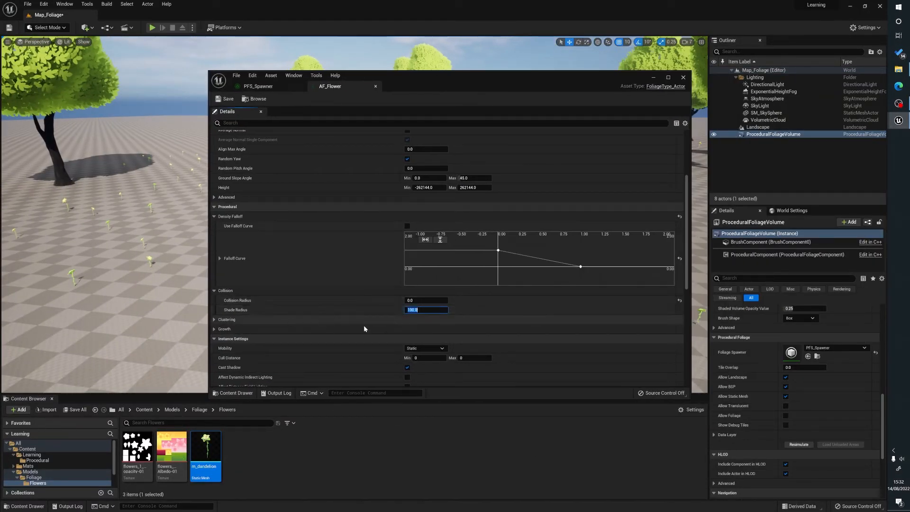
pyautogui.write('500.0')
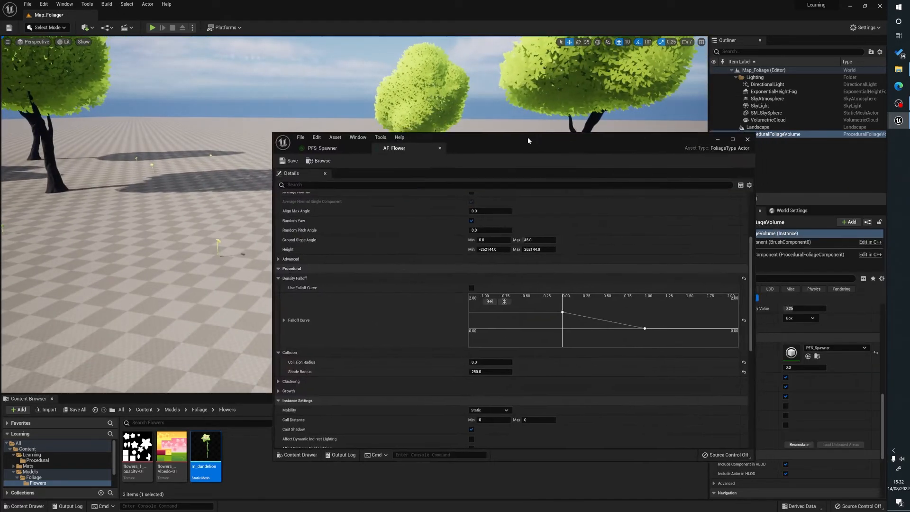
pyautogui.click(323, 147)
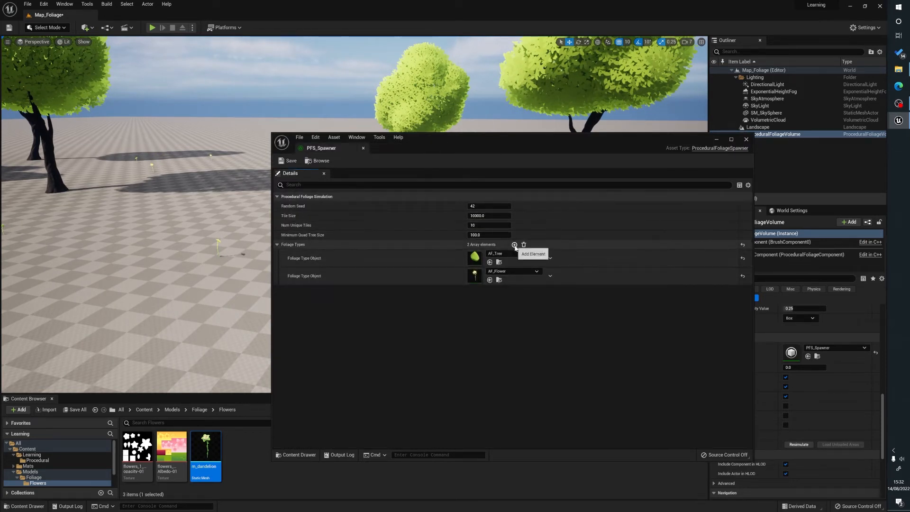
# - Add a third empty Foliage Types slot to PFS_Spawner and open the new AF_Grass asset
pyautogui.click(512, 244)
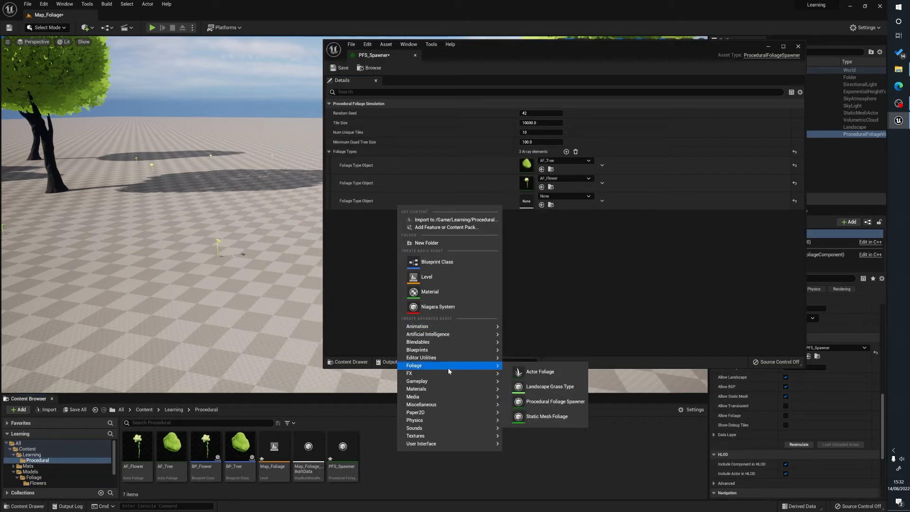
pyautogui.click(539, 371)
pyautogui.write('AF_Grass')
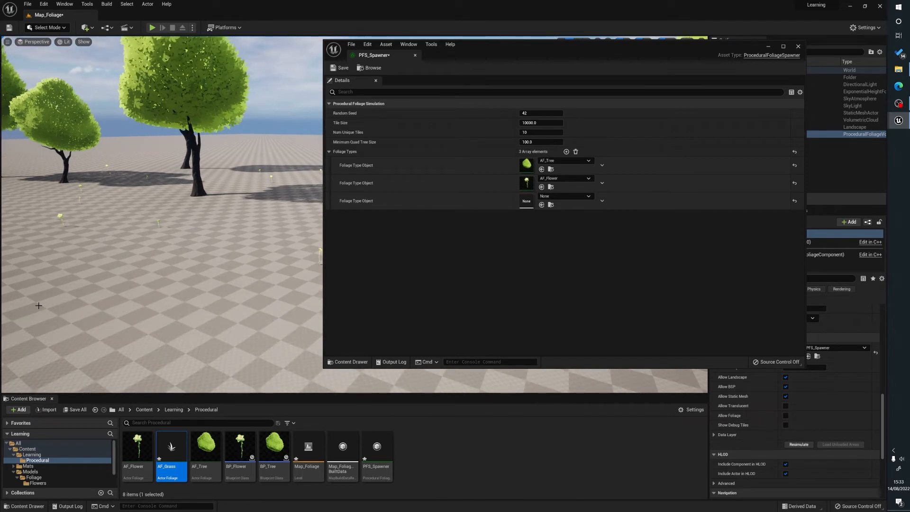
pyautogui.moveTo(351, 340)
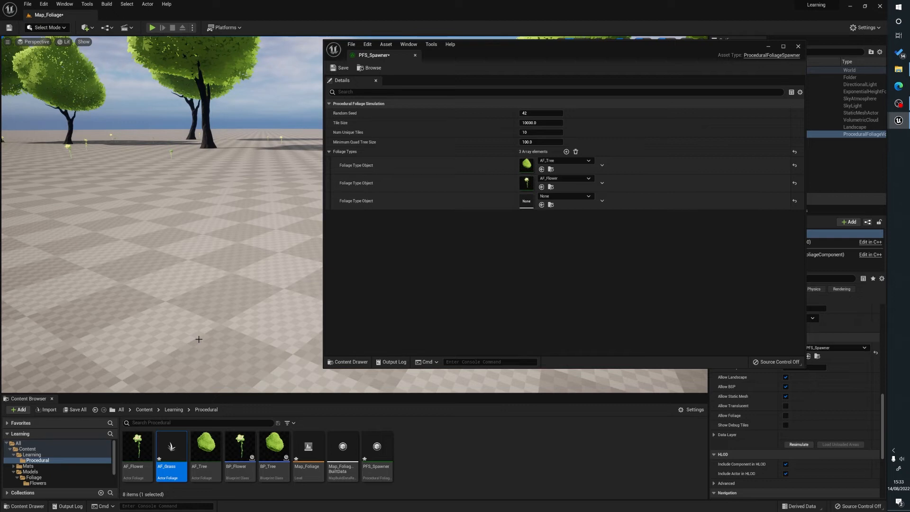
pyautogui.moveTo(182, 228)
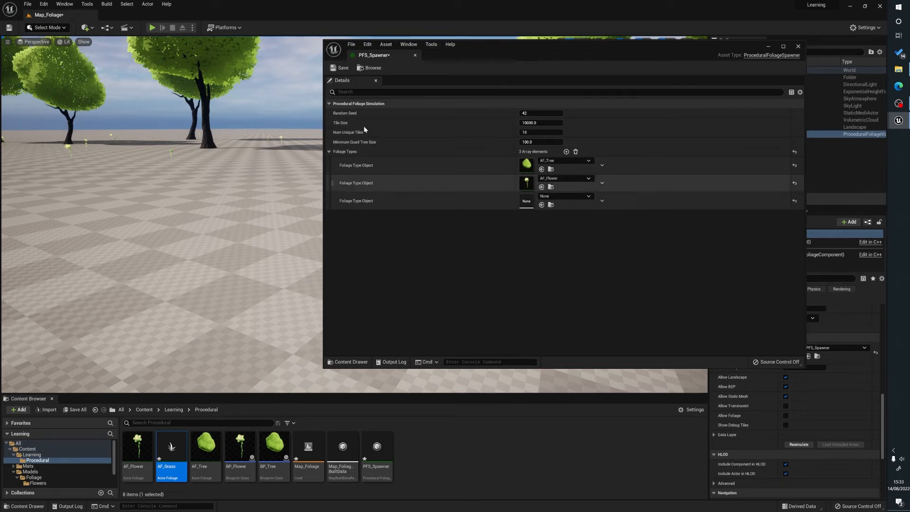
pyautogui.doubleClick(171, 446)
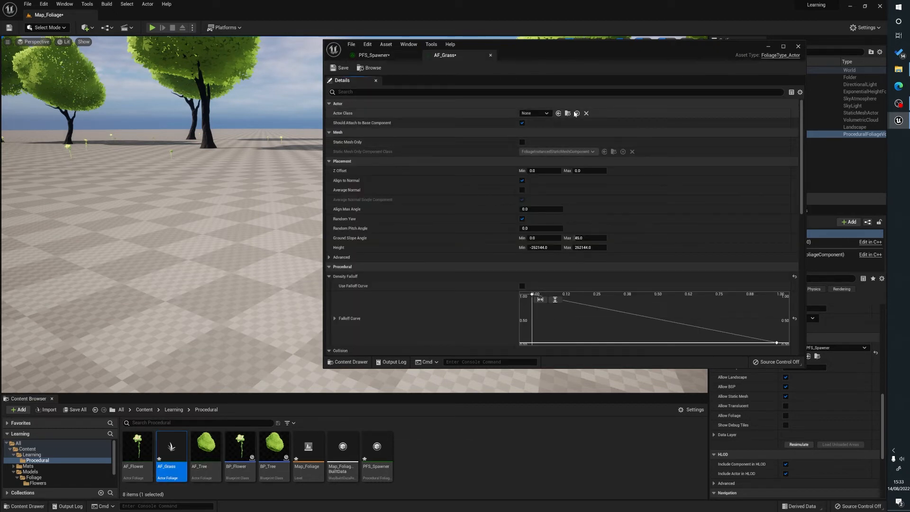
# - Create a BP_WeedGrass blueprint in the Procedural folder as AF_Grass's actor class
pyautogui.click(576, 113)
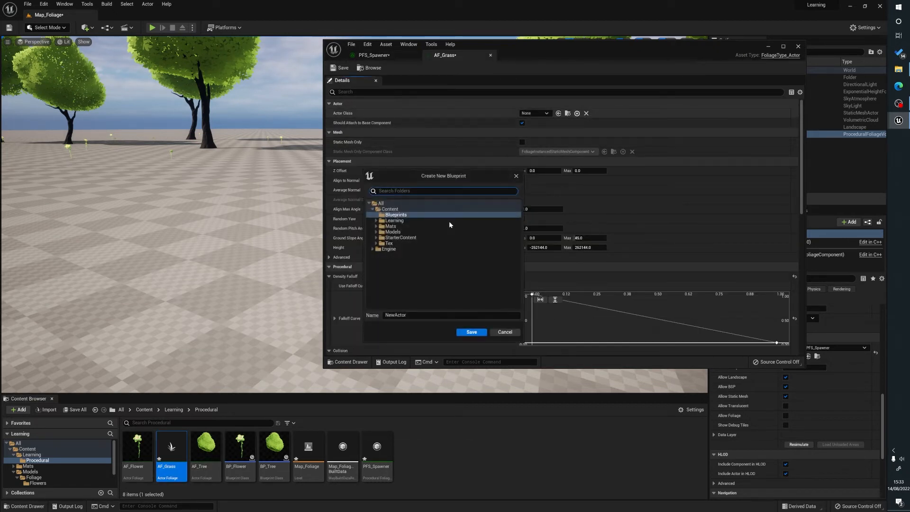
pyautogui.click(395, 214)
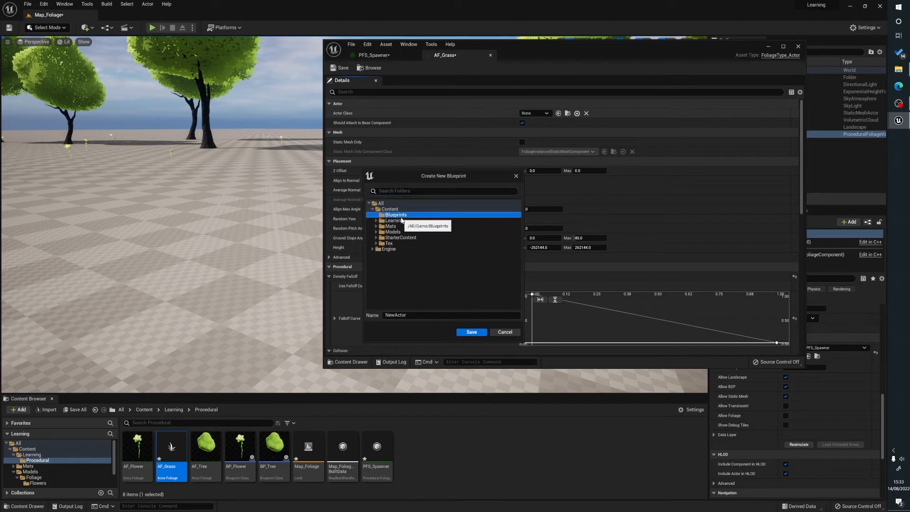
pyautogui.click(398, 225)
pyautogui.write('BP_')
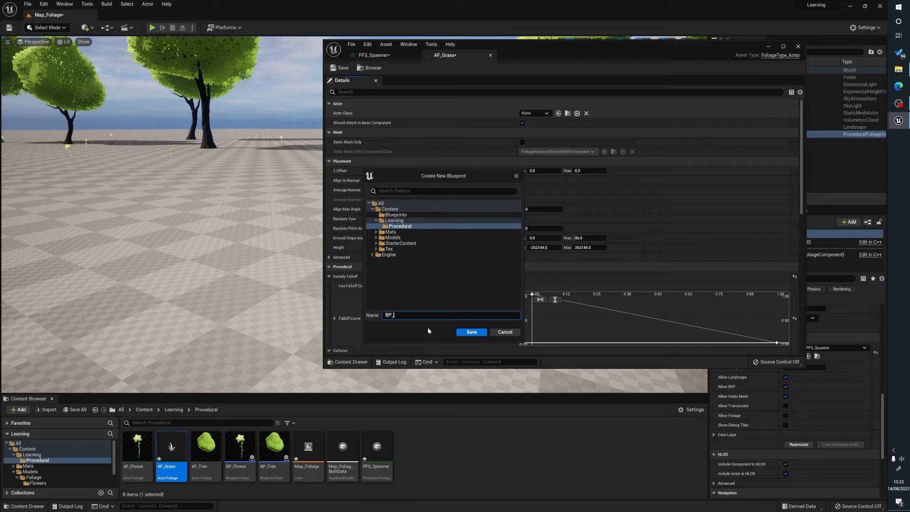
pyautogui.write('WeedGra')
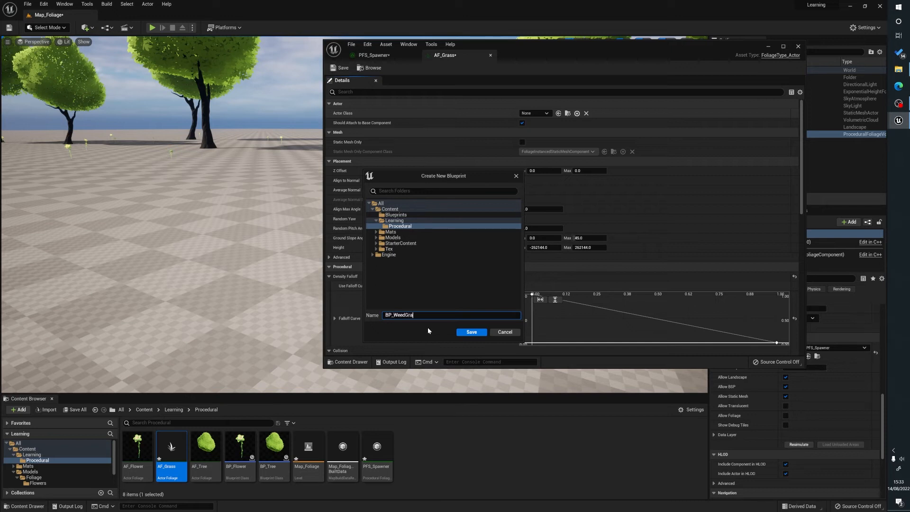
pyautogui.click(470, 331)
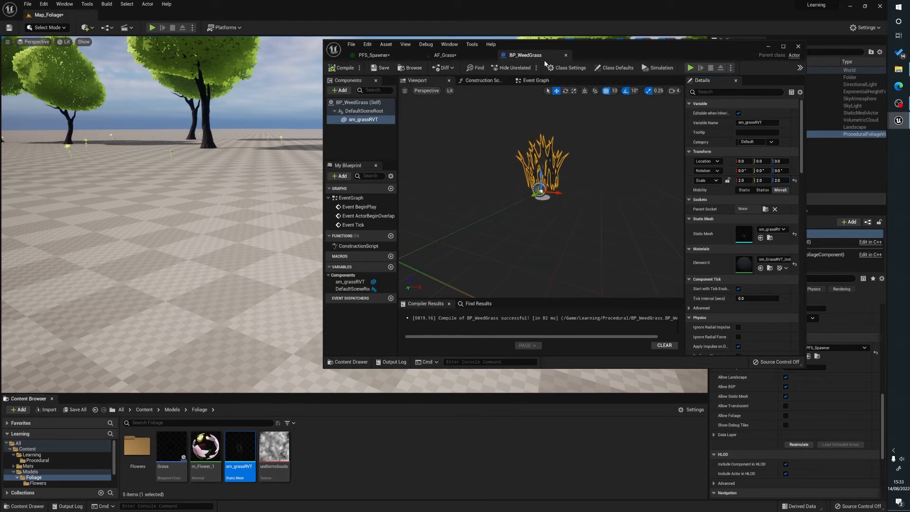
# - Return to the AF_Grass foliage type and save it
pyautogui.click(444, 55)
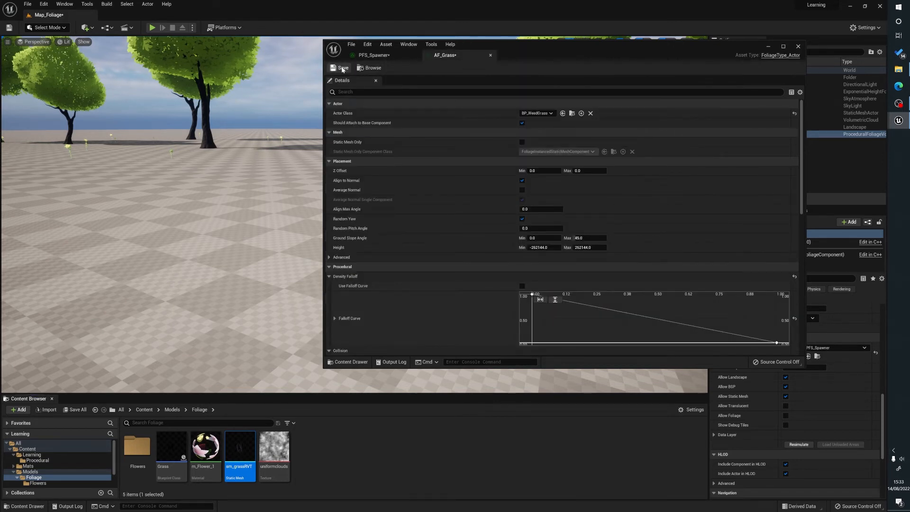
pyautogui.click(339, 67)
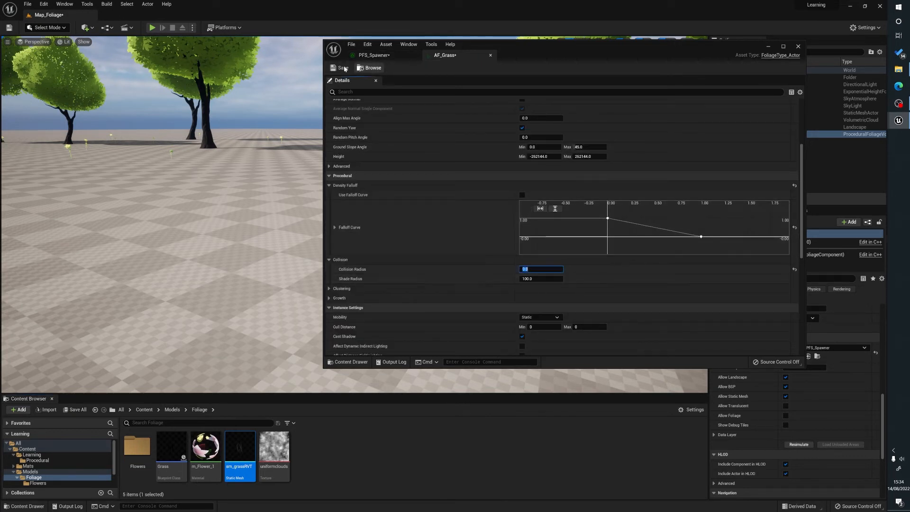
pyautogui.click(372, 54)
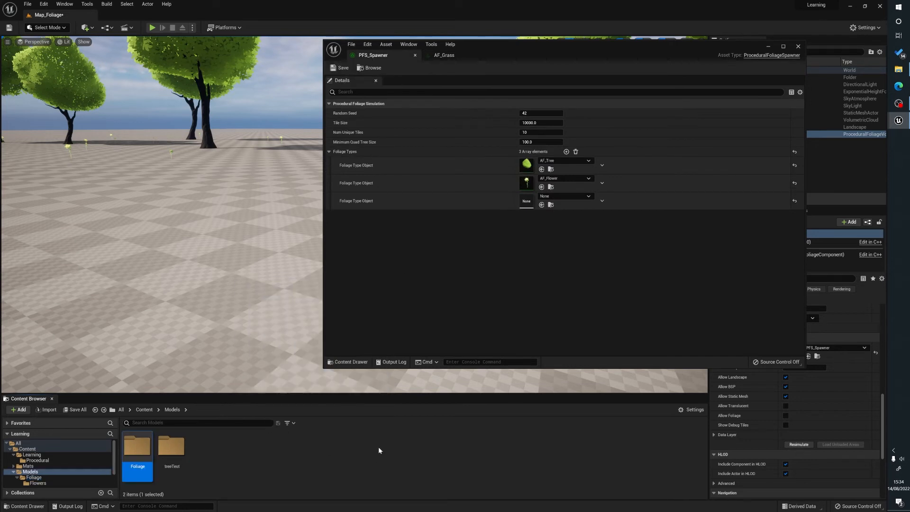
# - Assign AF_Grass to PFS_Spawner's third slot, set its shade radius to 10, and expand Clustering
pyautogui.click(143, 409)
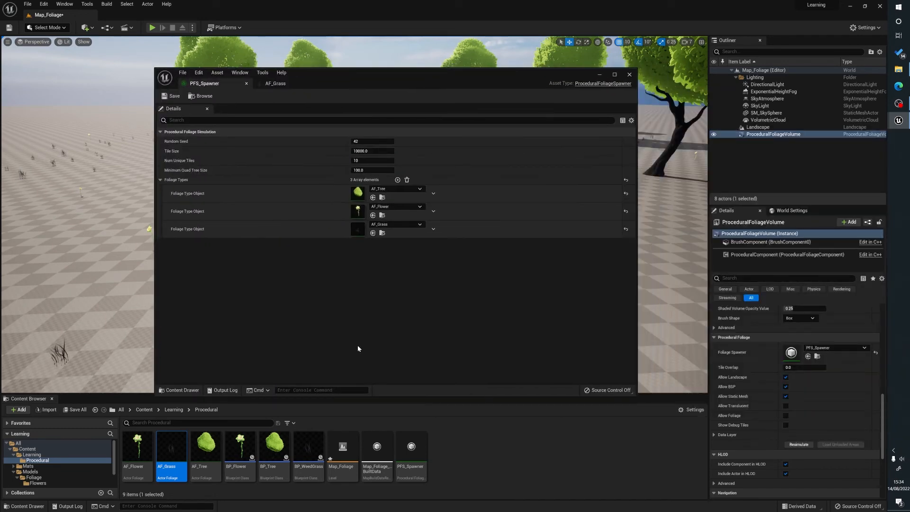
pyautogui.click(275, 83)
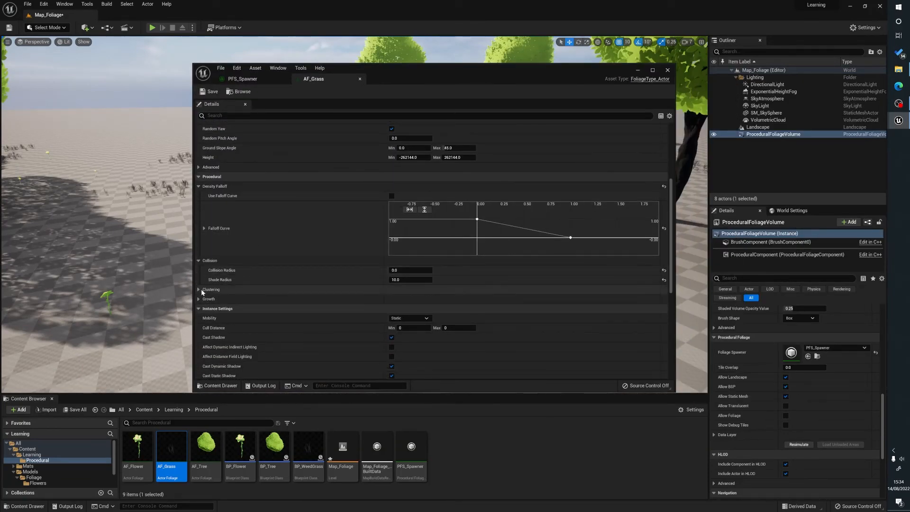
pyautogui.click(200, 289)
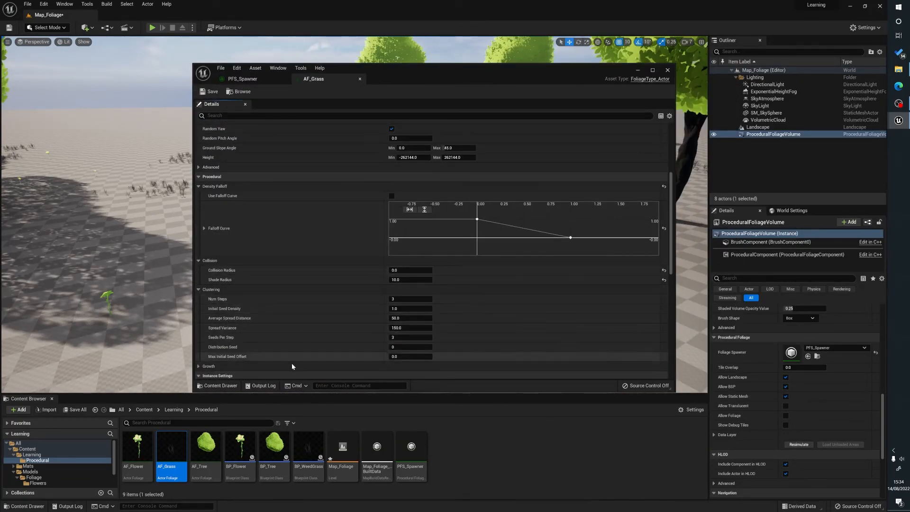
pyautogui.moveTo(232, 308)
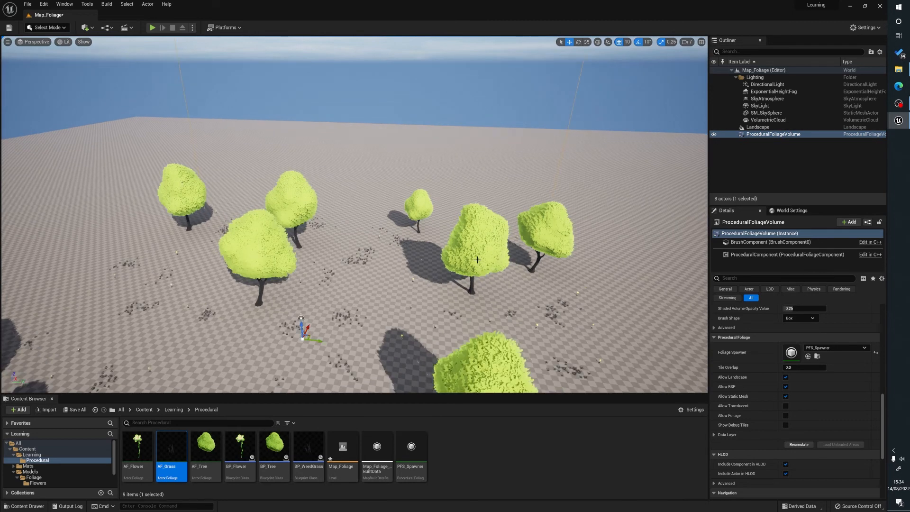
# - Resimulate the Procedural Foliage Volume to scatter trees, grass and dandelions
pyautogui.scroll(-3)
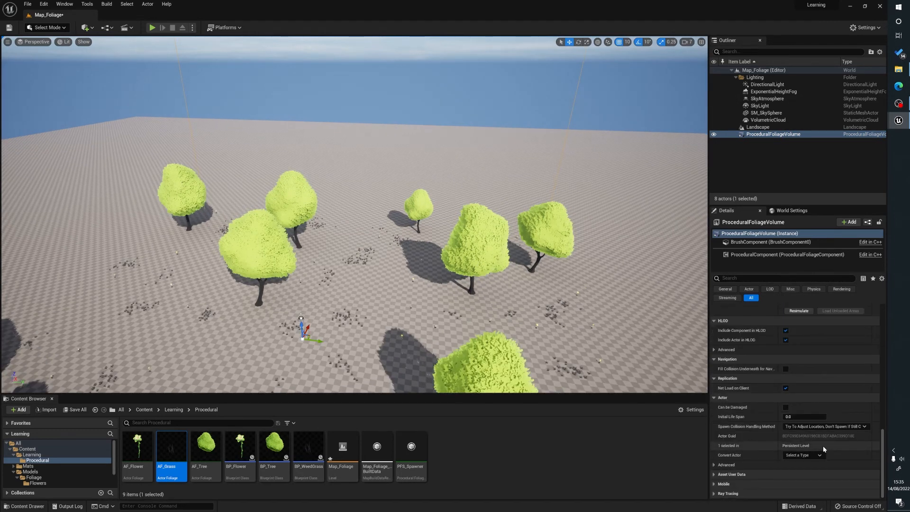
pyautogui.scroll(-3)
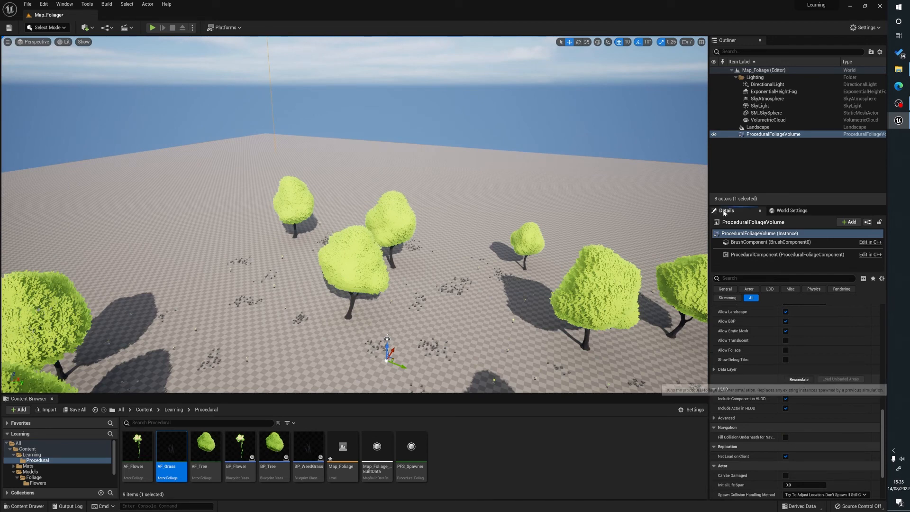
pyautogui.click(798, 379)
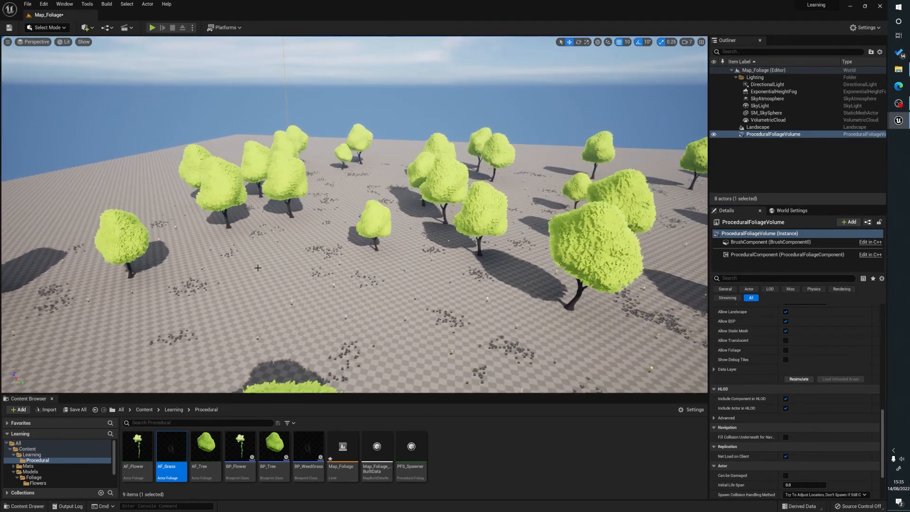
pyautogui.click(47, 28)
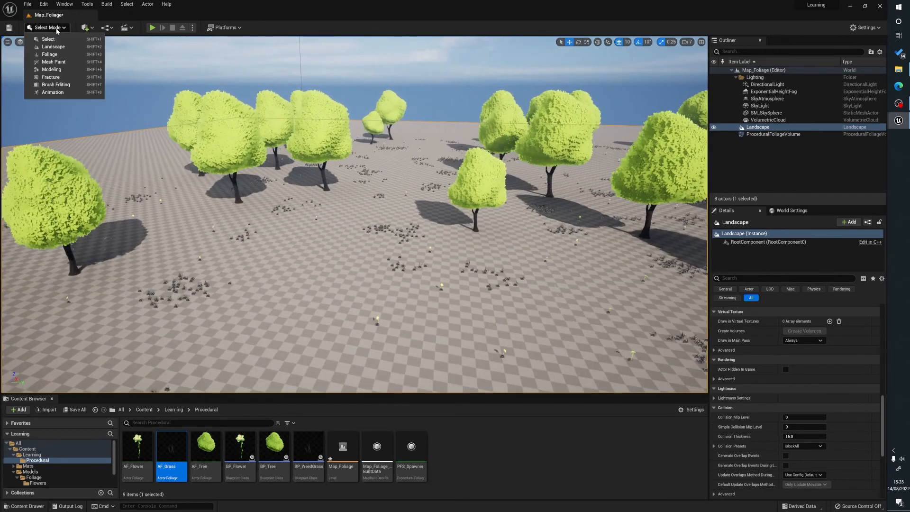
# - Raise rolling hills in the landscape with the Sculpt tool in Landscape Mode
pyautogui.click(53, 46)
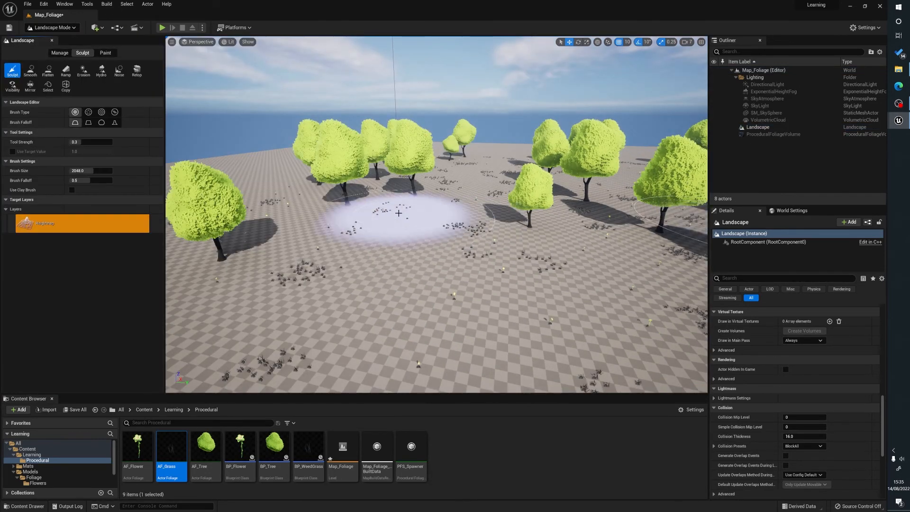
pyautogui.moveTo(406, 232); pyautogui.dragTo(441, 192)
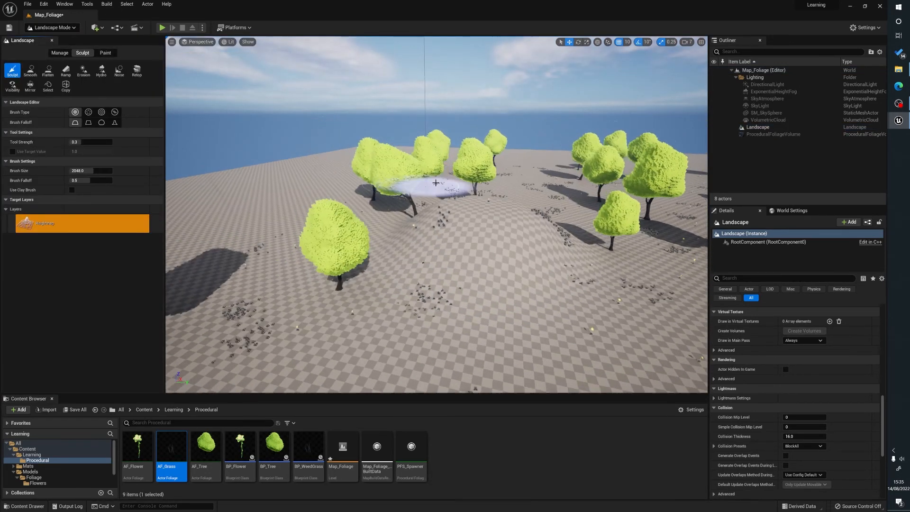
pyautogui.click(48, 73)
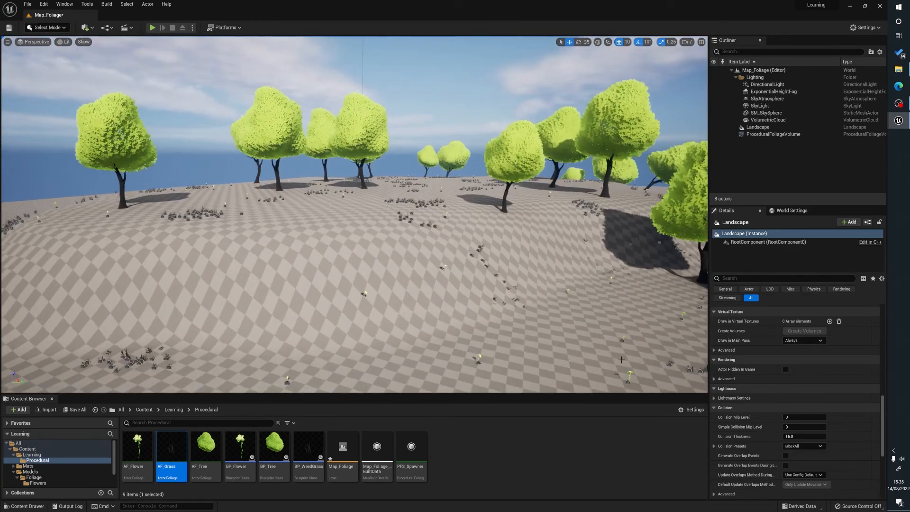
# - Select ProceduralFoliageVolume in the Outliner to show its PFS_Spawner settings
pyautogui.click(773, 134)
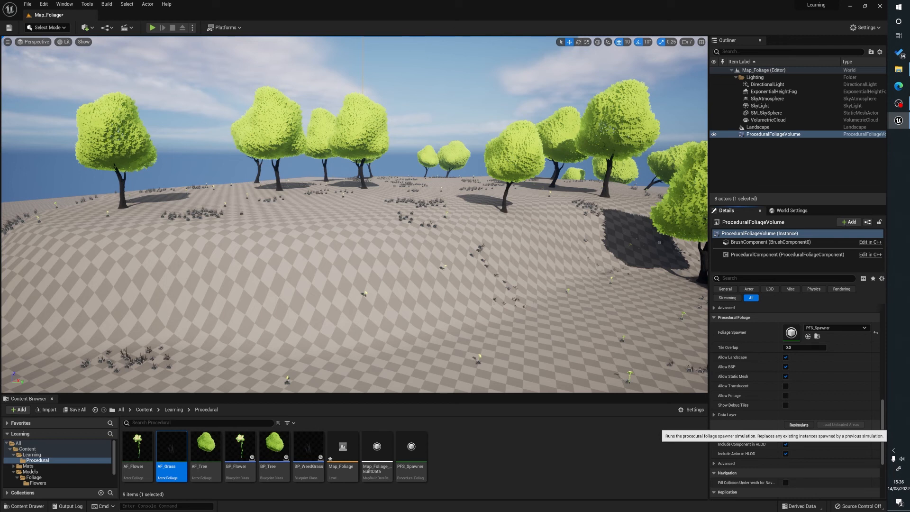
pyautogui.moveTo(259, 264)
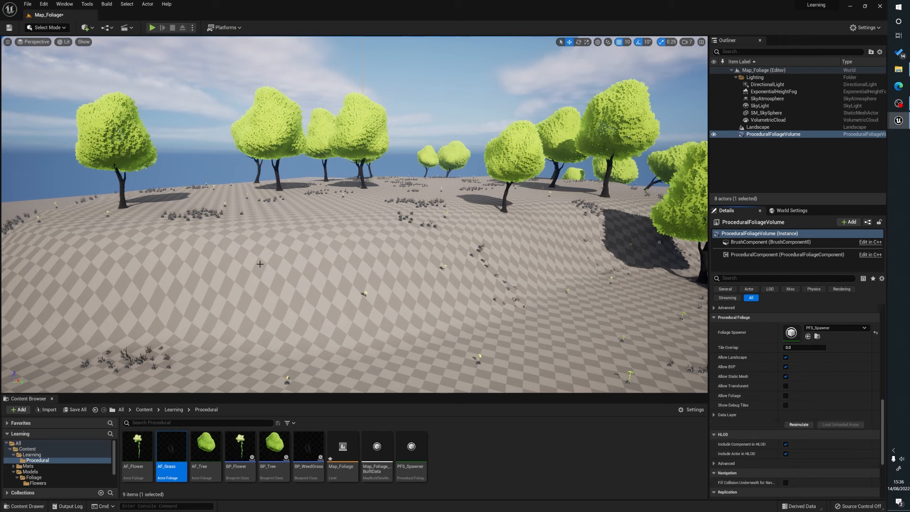